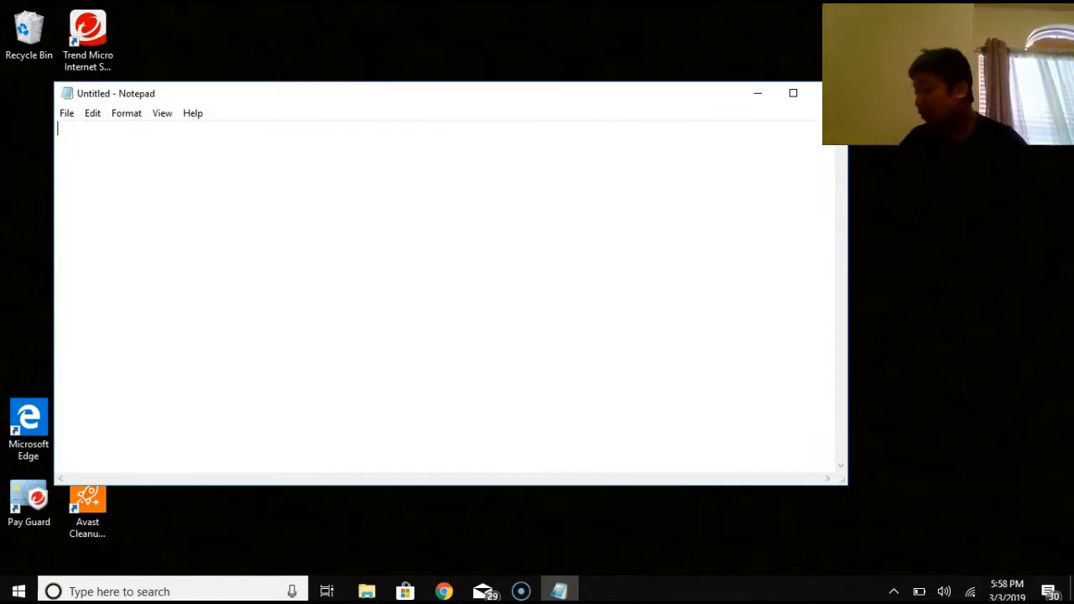
Write the MsgBox("Description",0+16,"Title") line and save it to the desktop as 5KPlayer.vbs
type("X=MsgBox(\"Description\",0+16,\"Title\")")
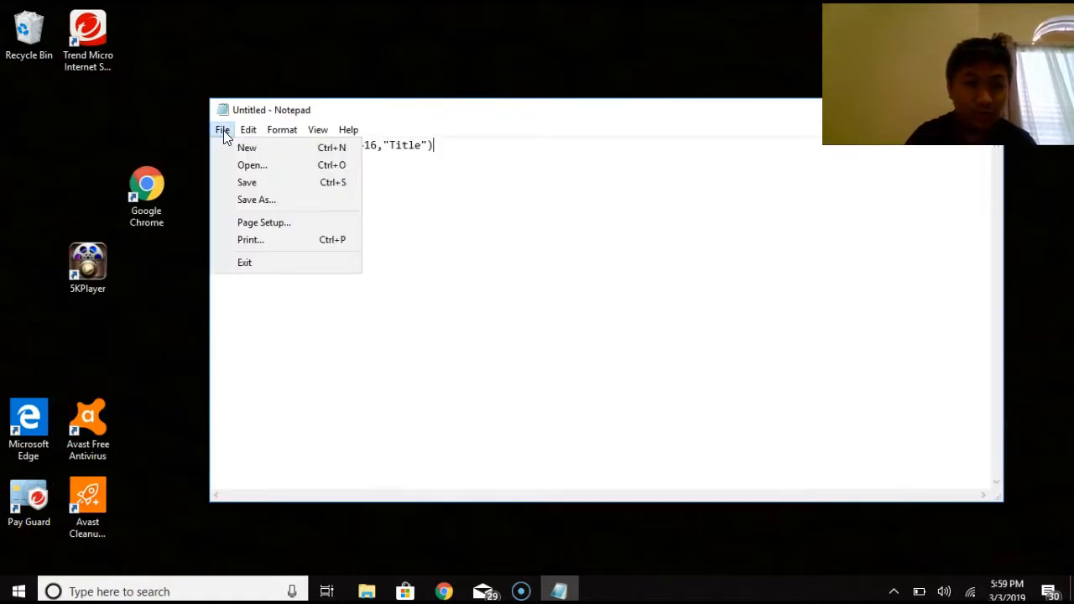
left_click(255, 200)
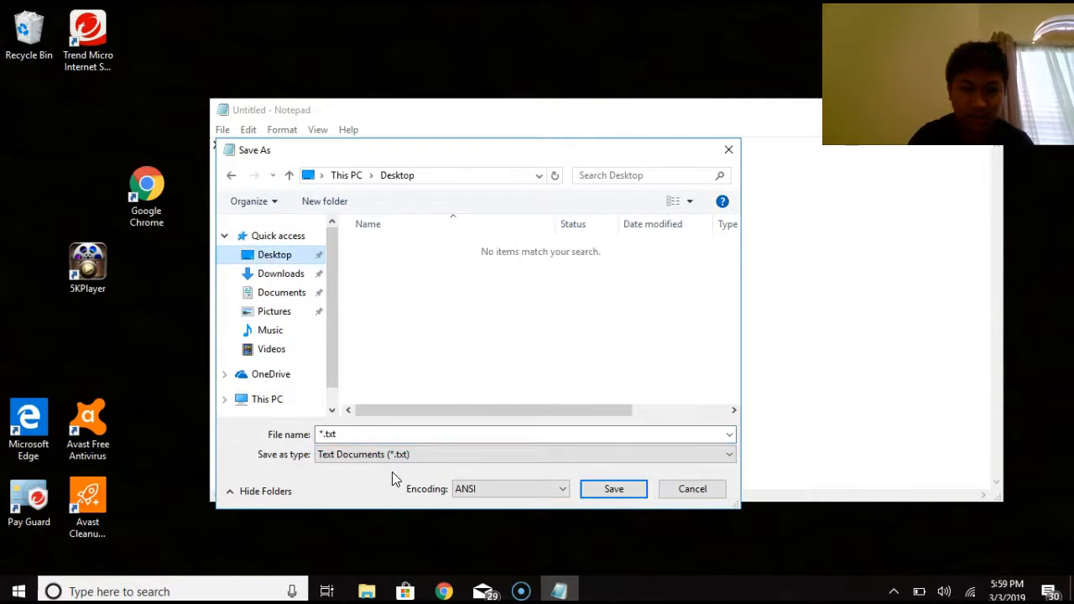
left_click(377, 435)
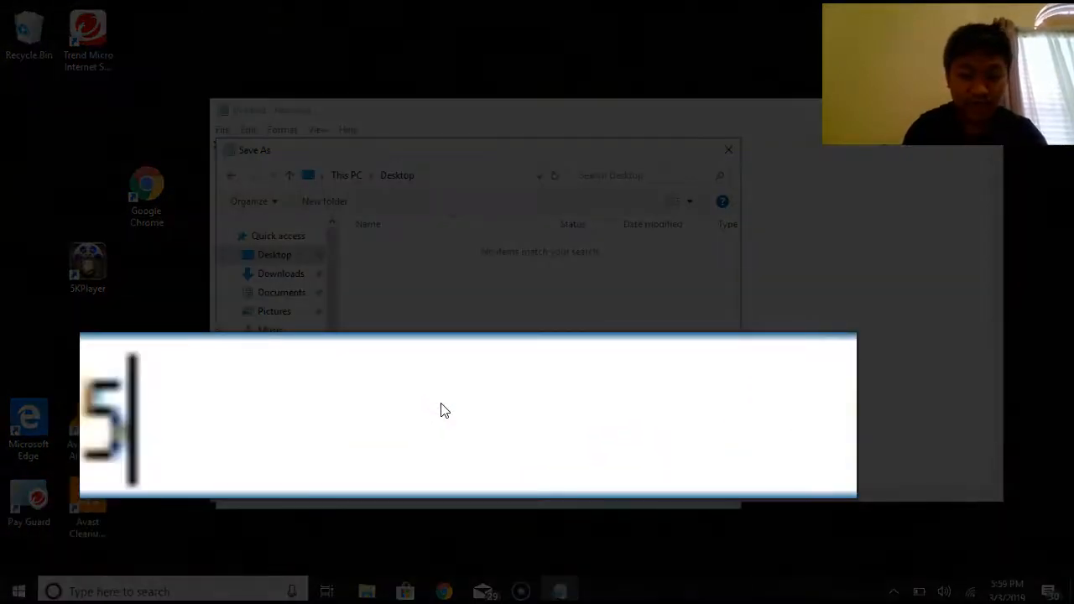
type("KPlayer")
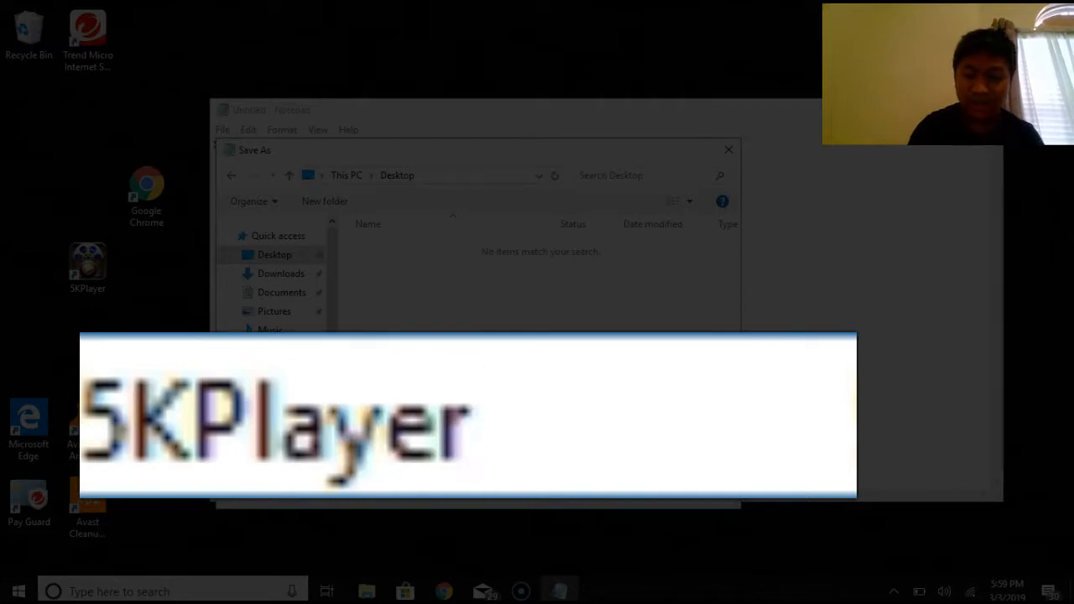
type(".vbs")
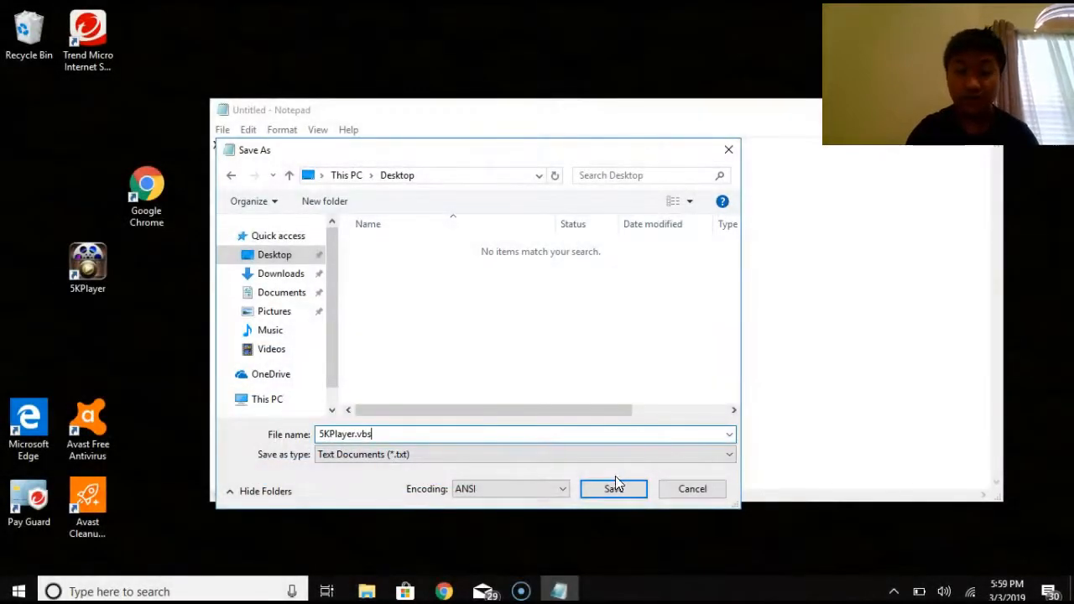
left_click(613, 489)
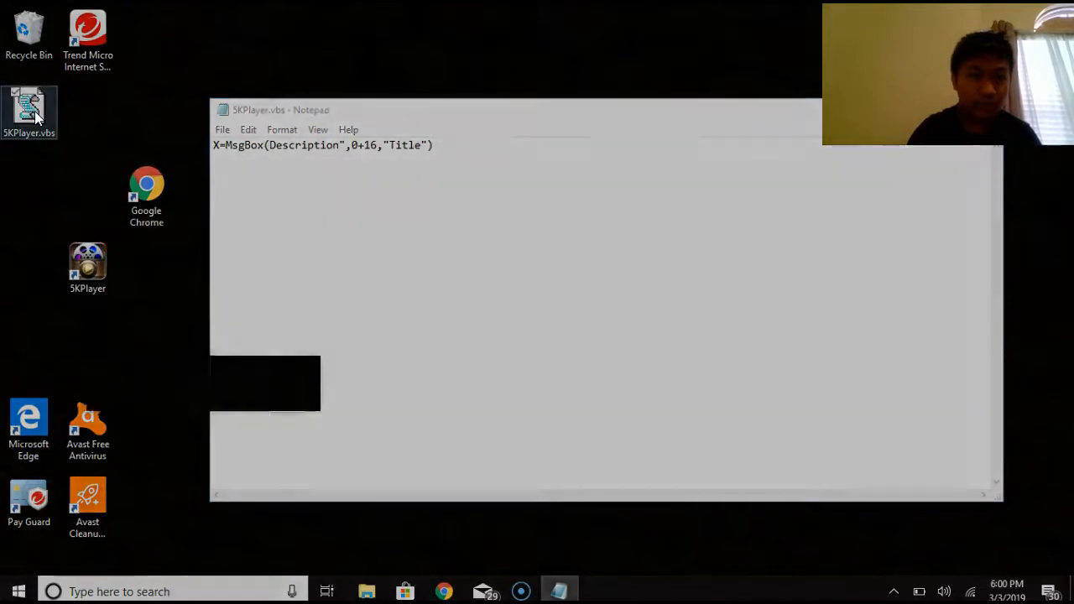
Create a desktop shortcut to 5KPlayer.vbs and bring up its shortcut actions
right_click(31, 108)
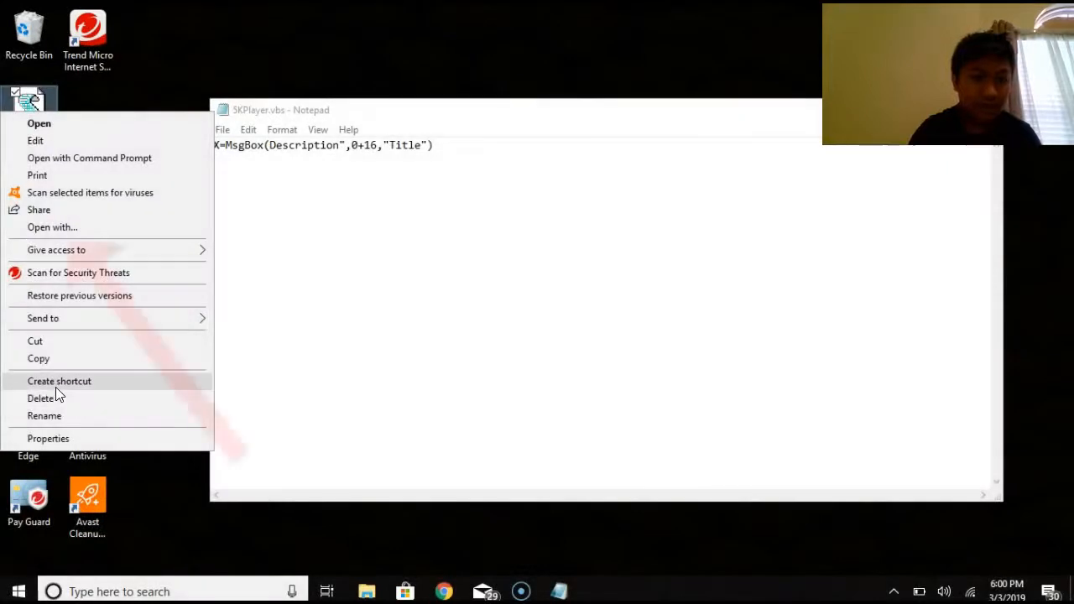
left_click(59, 381)
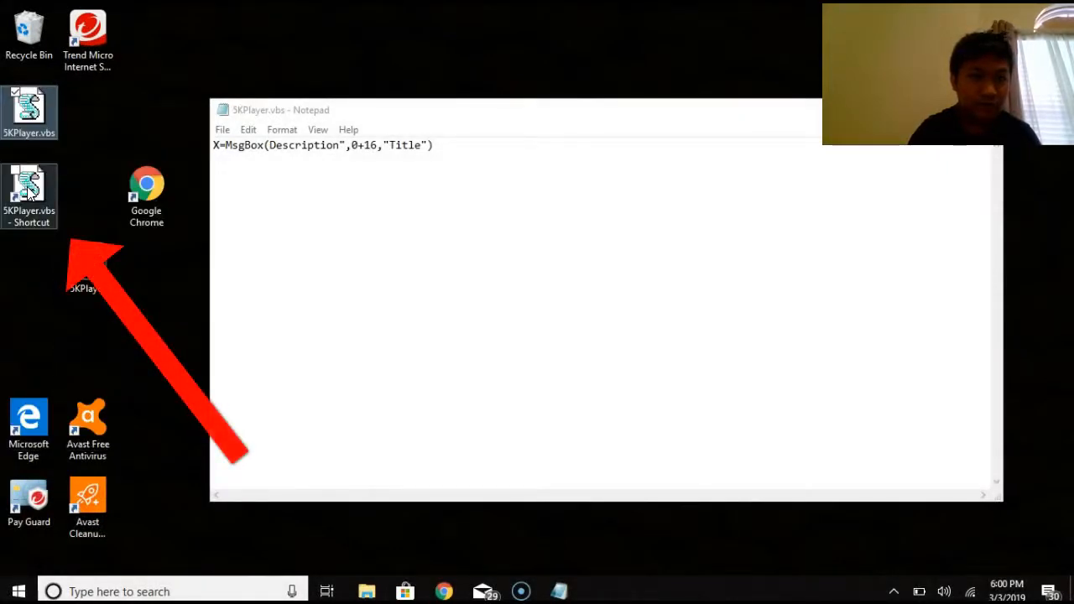
right_click(30, 193)
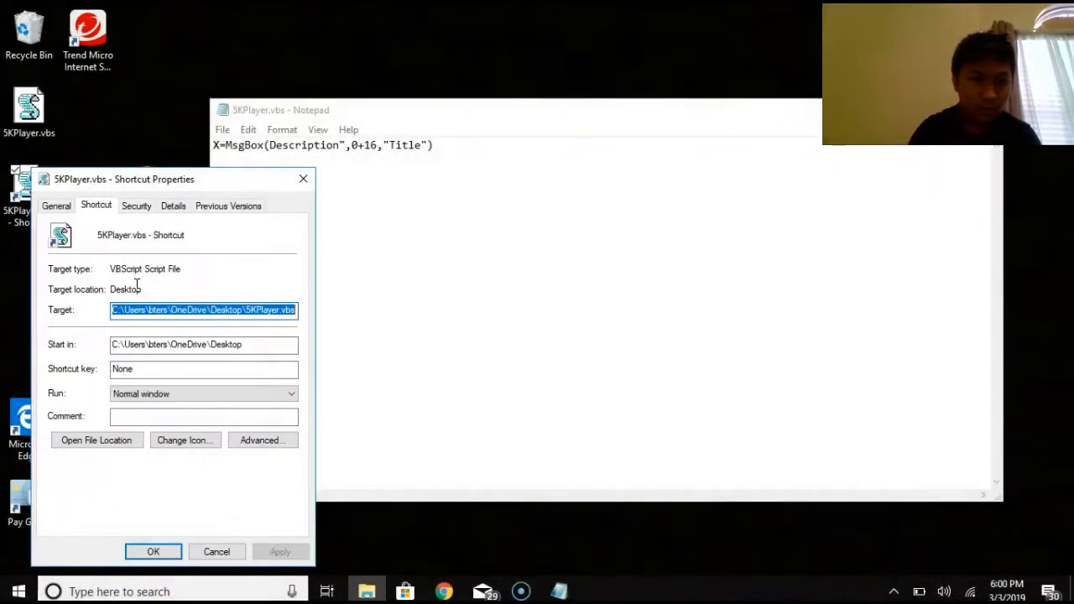
mouse_move(216, 361)
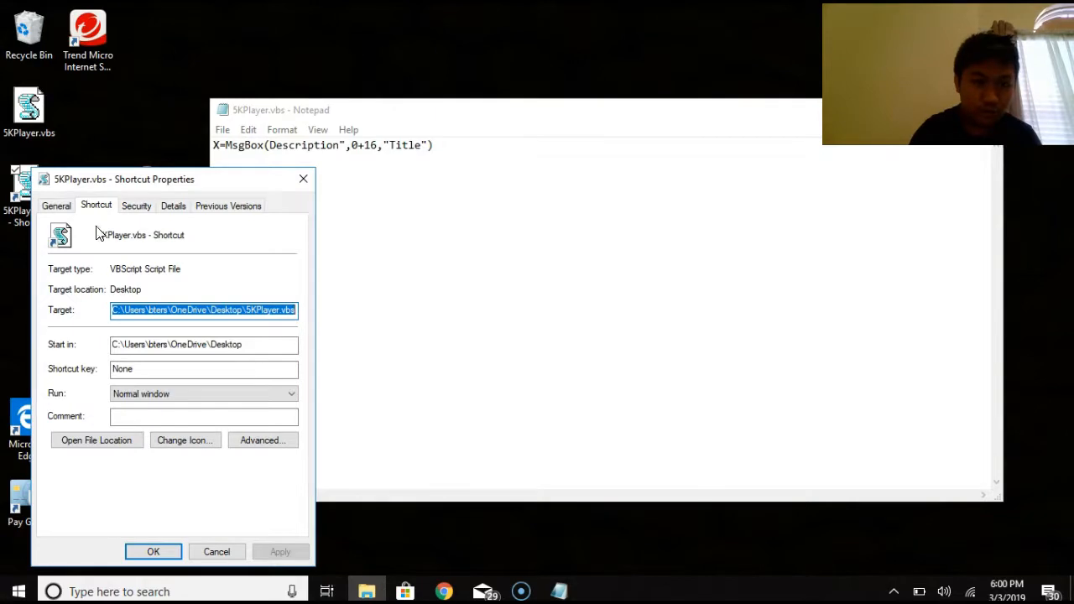
mouse_move(220, 180)
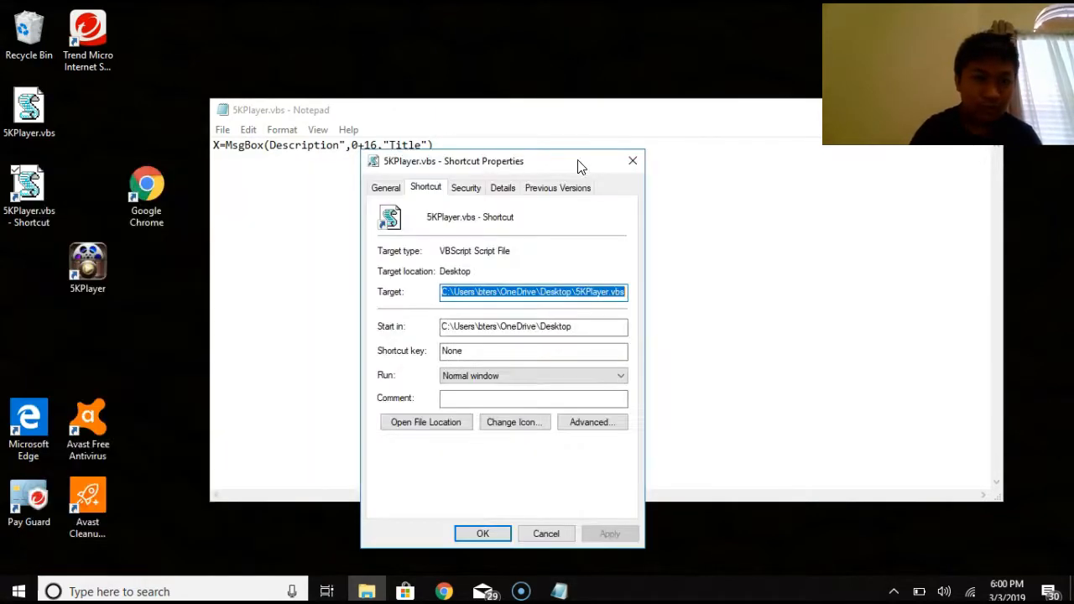
Copy the real 5KPlayer program's target path from its shortcut properties
left_click(88, 262)
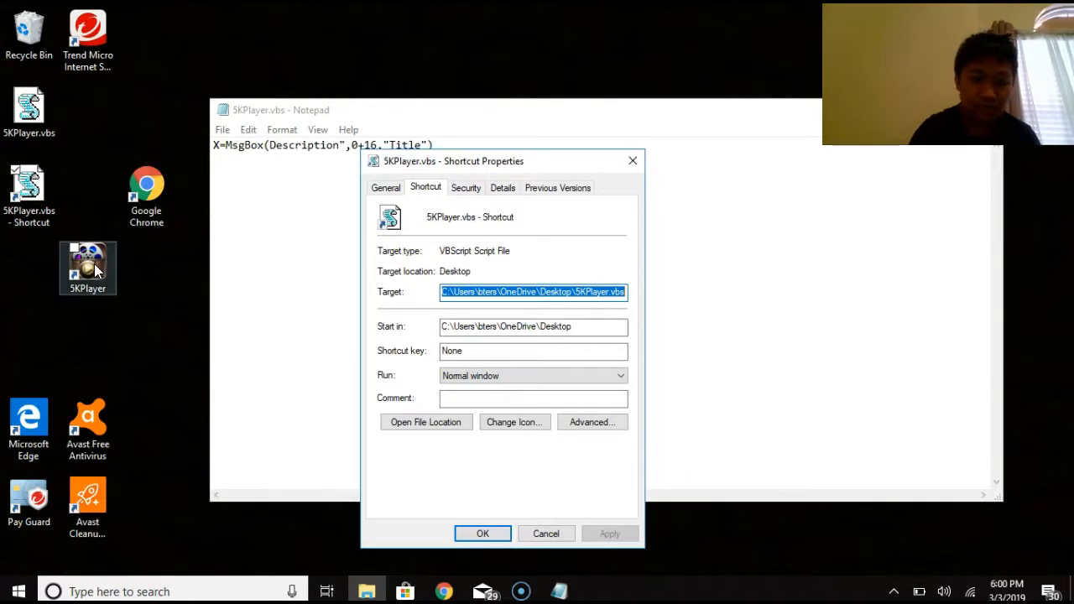
right_click(87, 269)
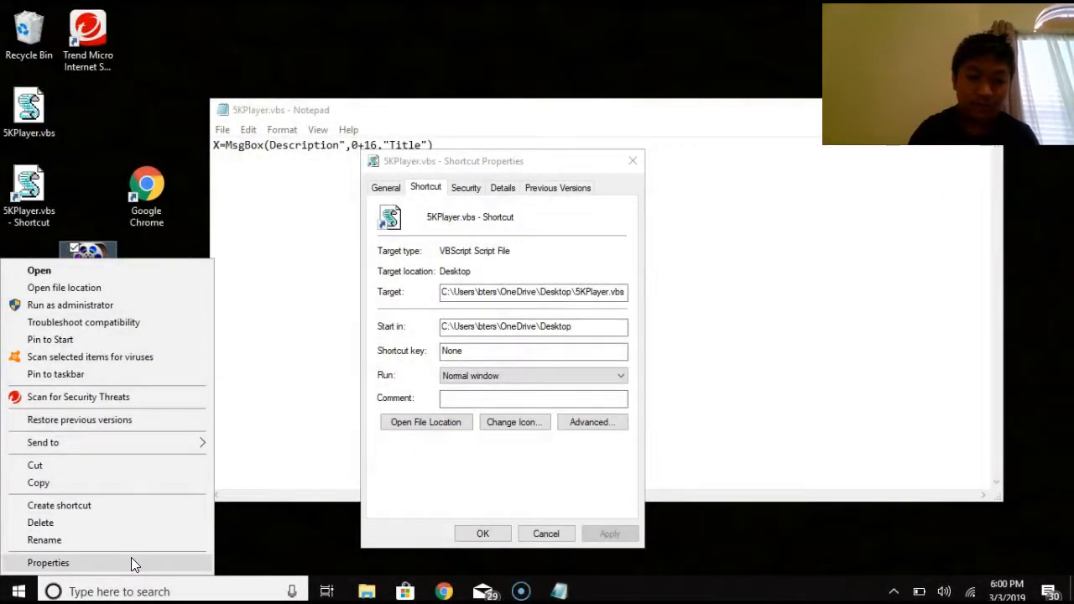
left_click(47, 562)
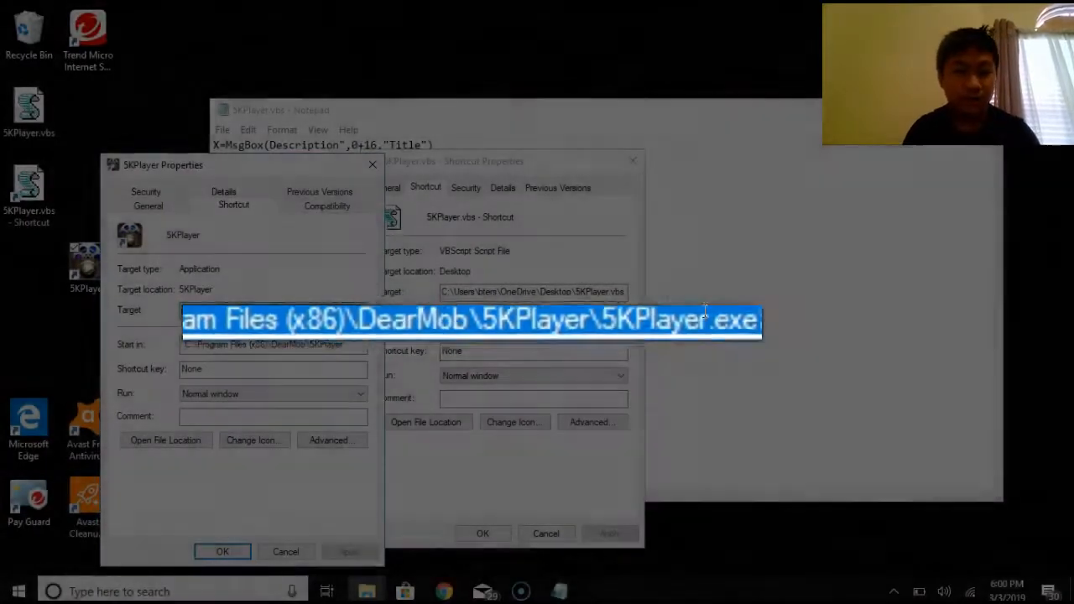
key("ctrl+c")
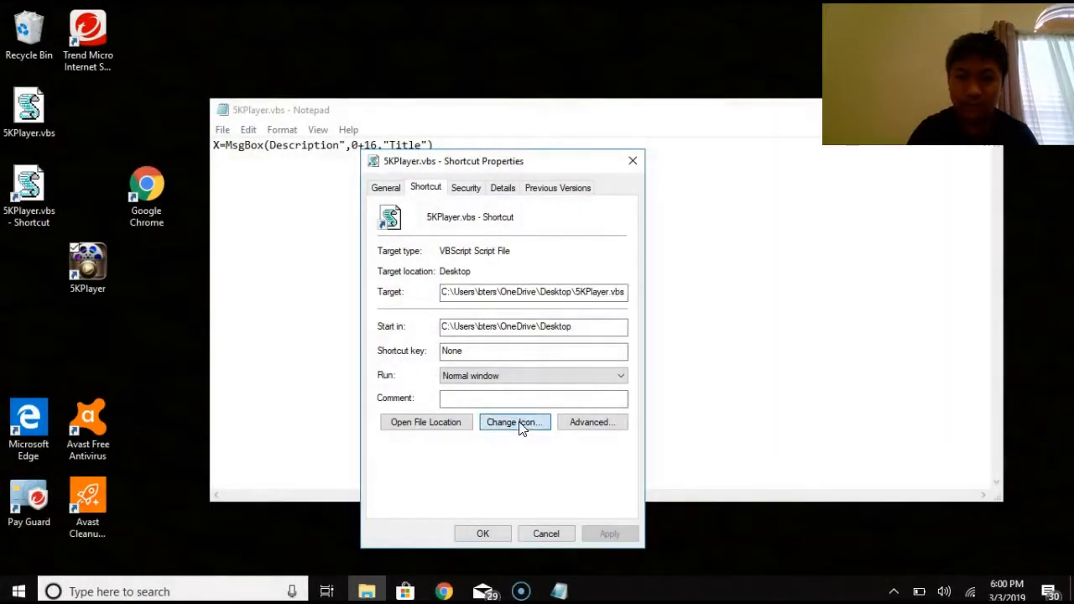
Point the script shortcut's icon at the pasted 5KPlayer.exe path and apply it
left_click(513, 423)
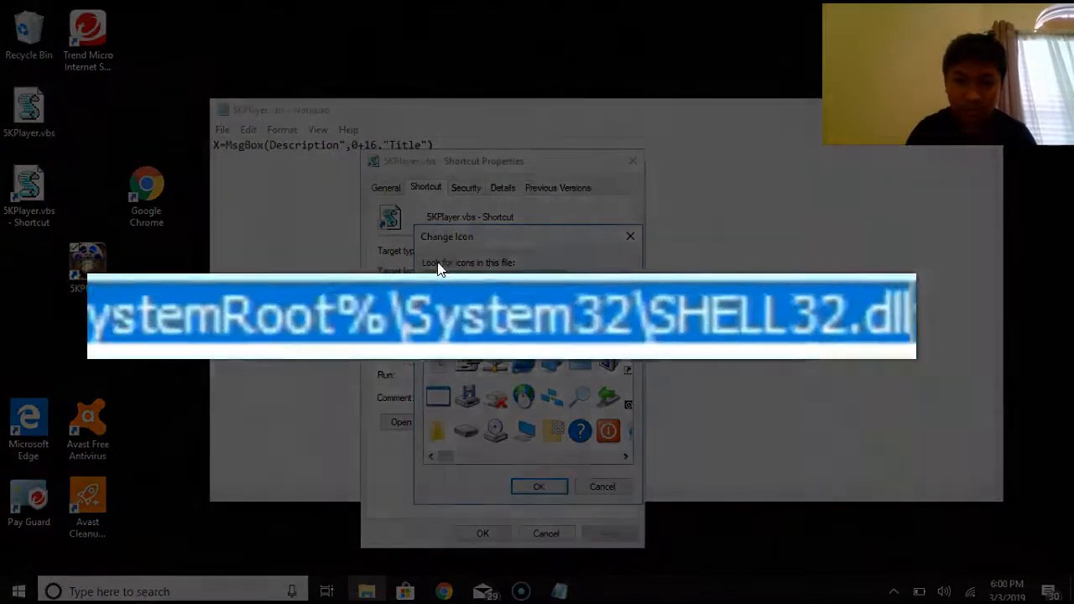
key("ctrl+v")
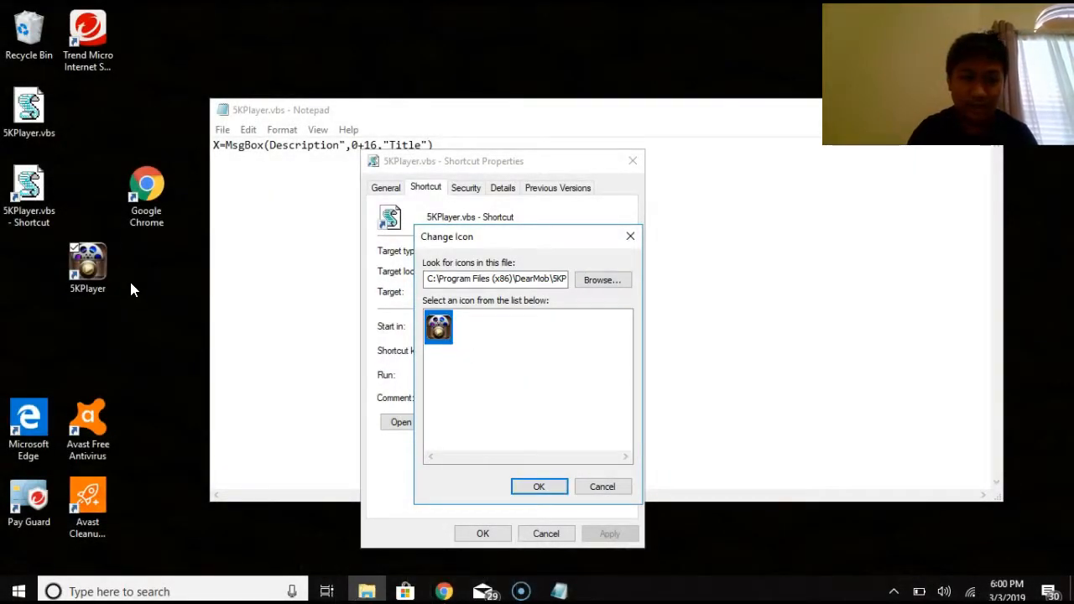
left_click(539, 486)
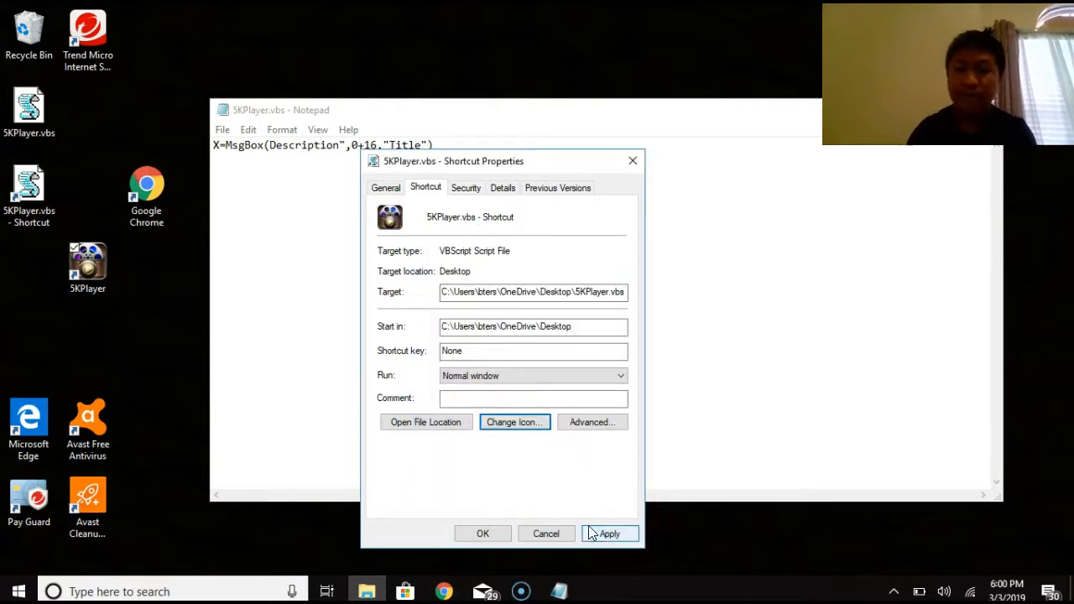
left_click(609, 534)
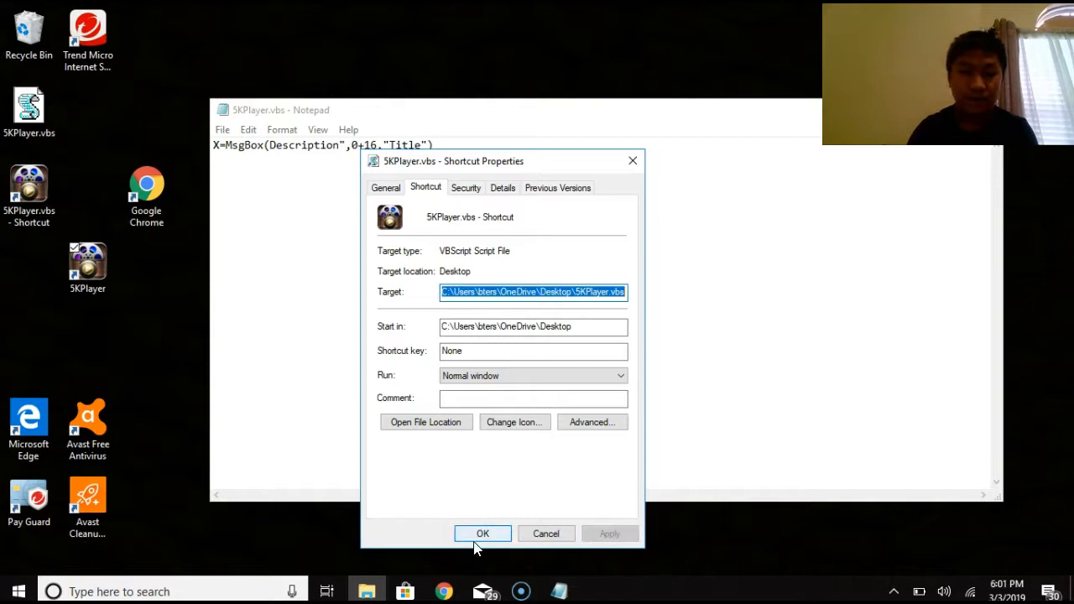
left_click(483, 534)
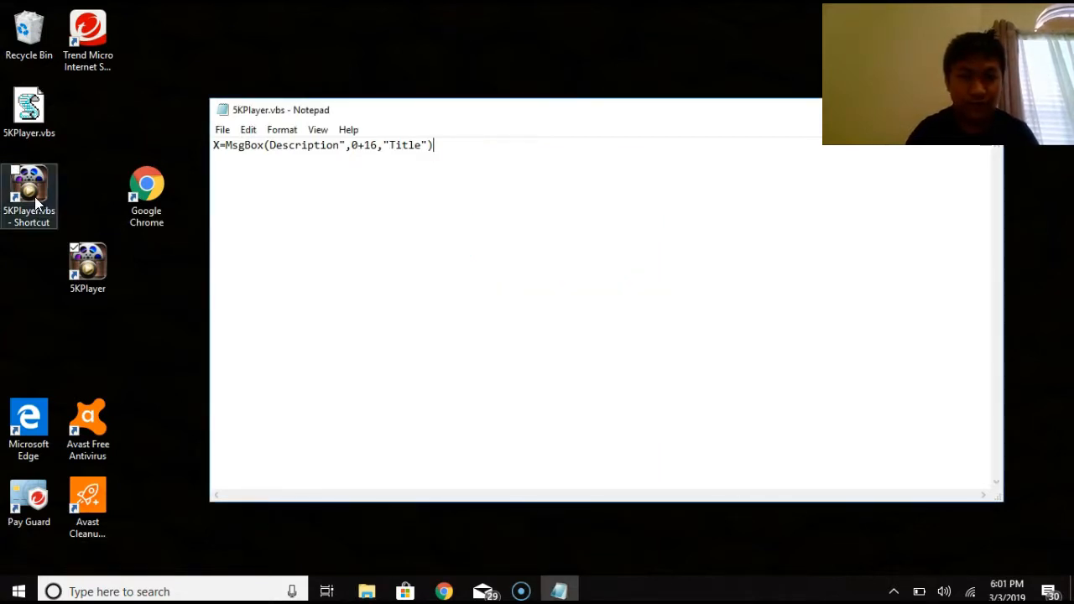
Run the disguised 5KPlayer shortcut and dismiss the VBScript compilation error it raises
right_click(33, 181)
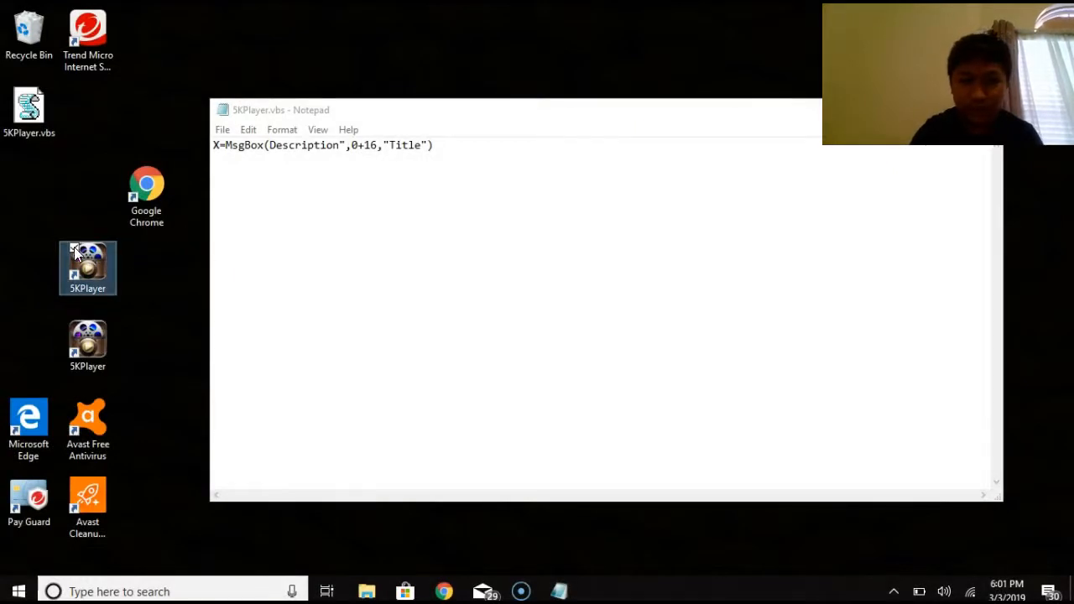
left_click(87, 267)
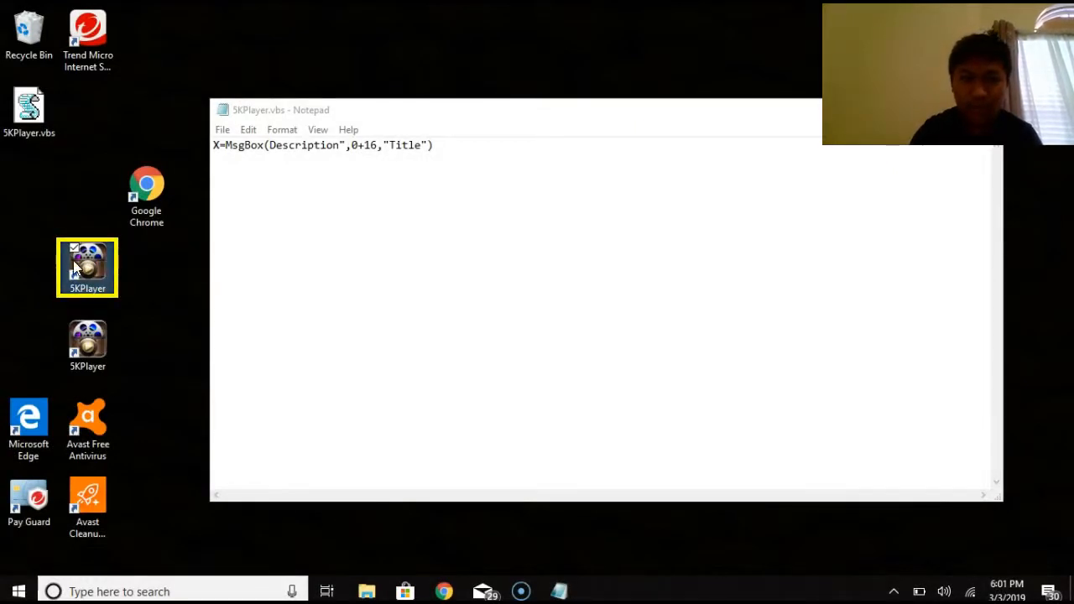
mouse_move(91, 338)
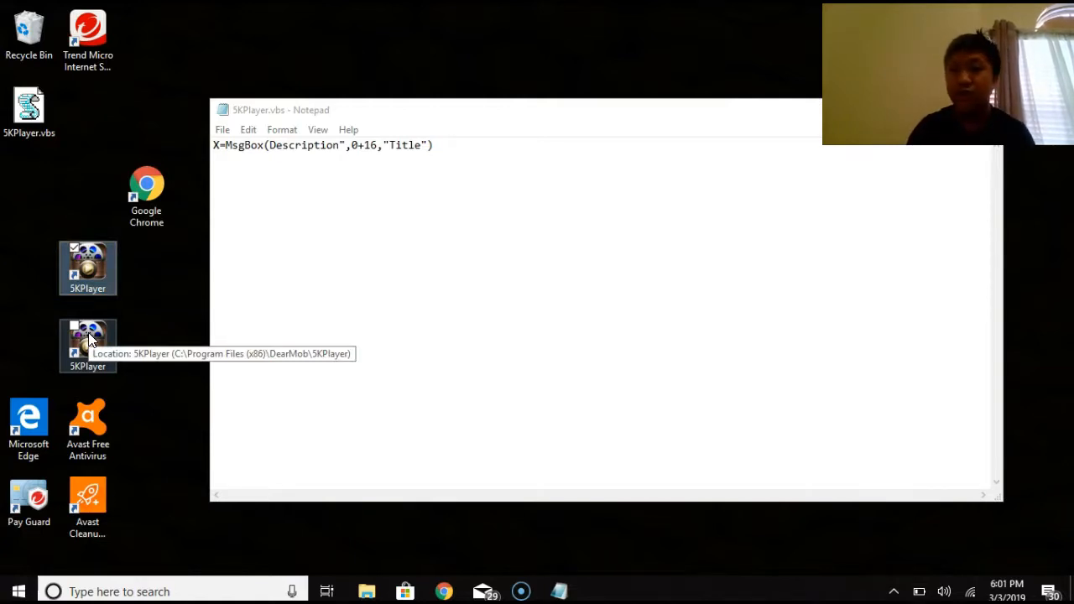
mouse_move(141, 268)
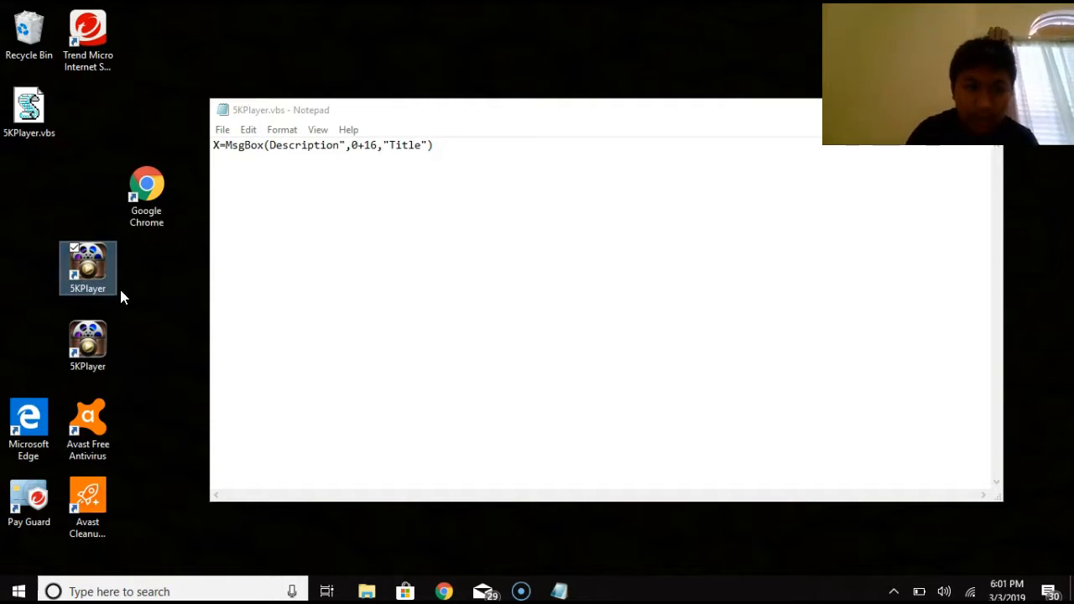
mouse_move(96, 354)
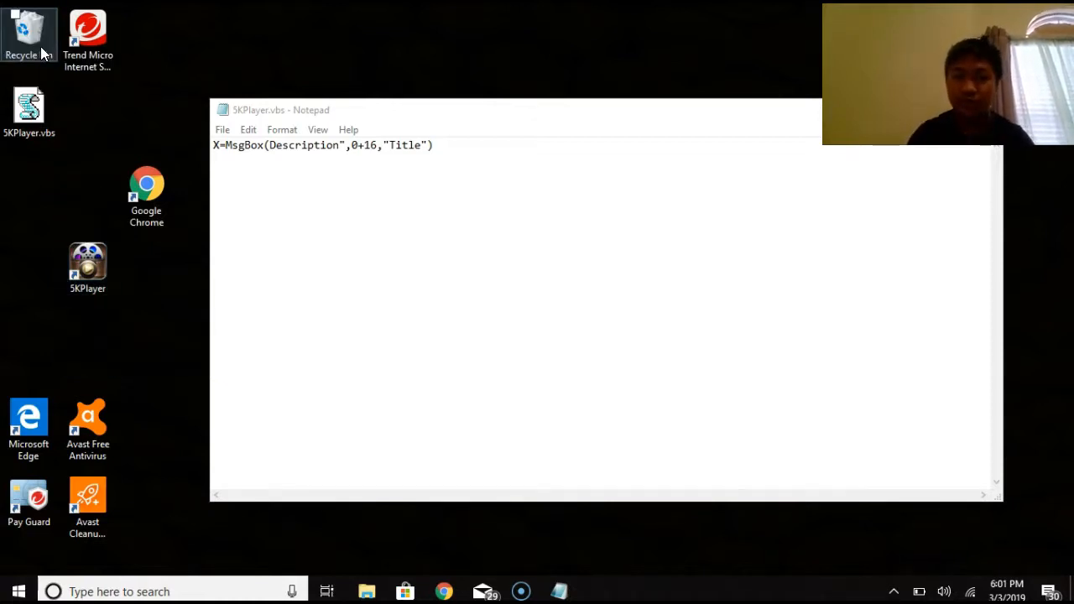
left_click(87, 267)
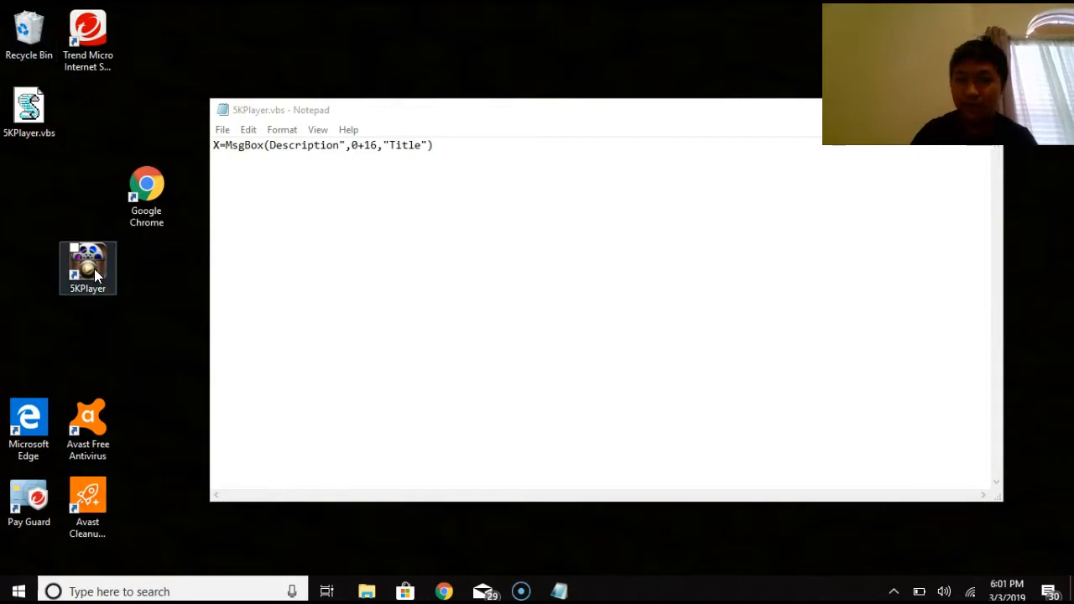
double_click(87, 267)
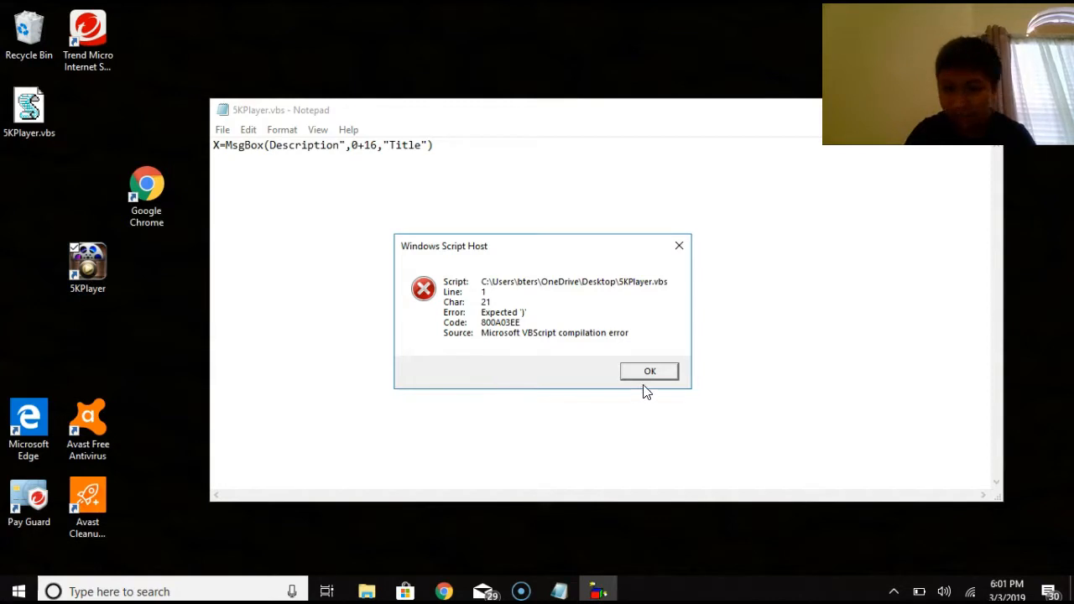
left_click(649, 371)
type("\"")
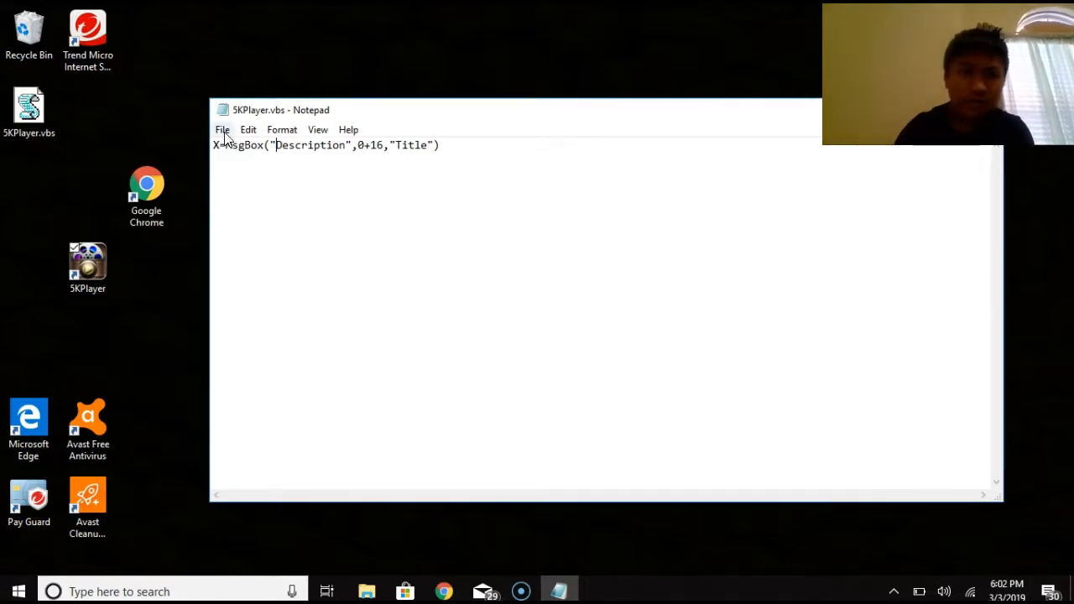
mouse_move(238, 194)
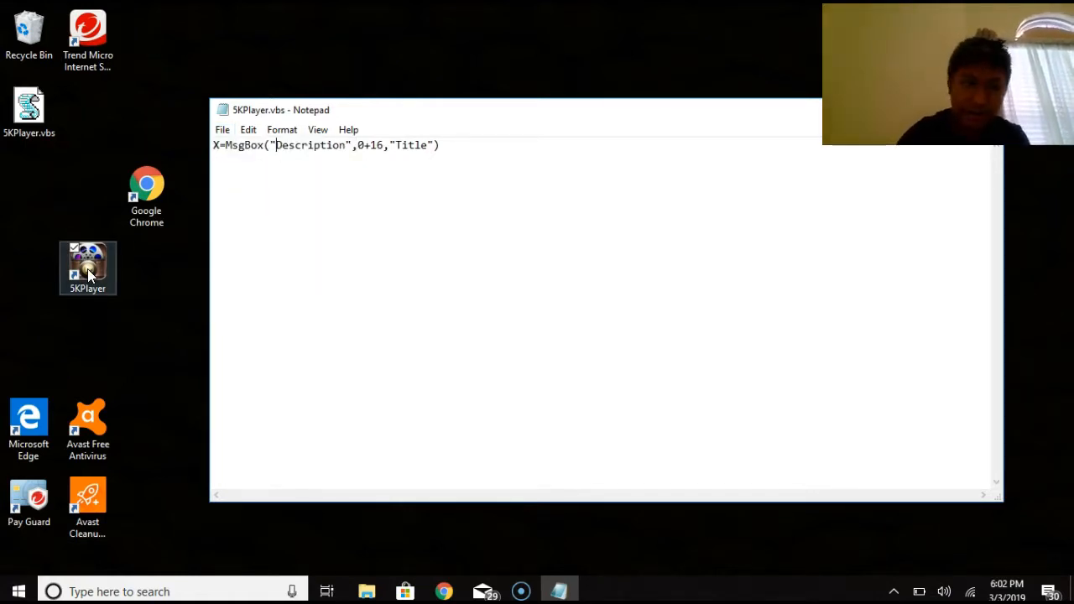
Test-run the shortcut's critical-icon Description box and add the button/icon code list above the MsgBox line
double_click(88, 269)
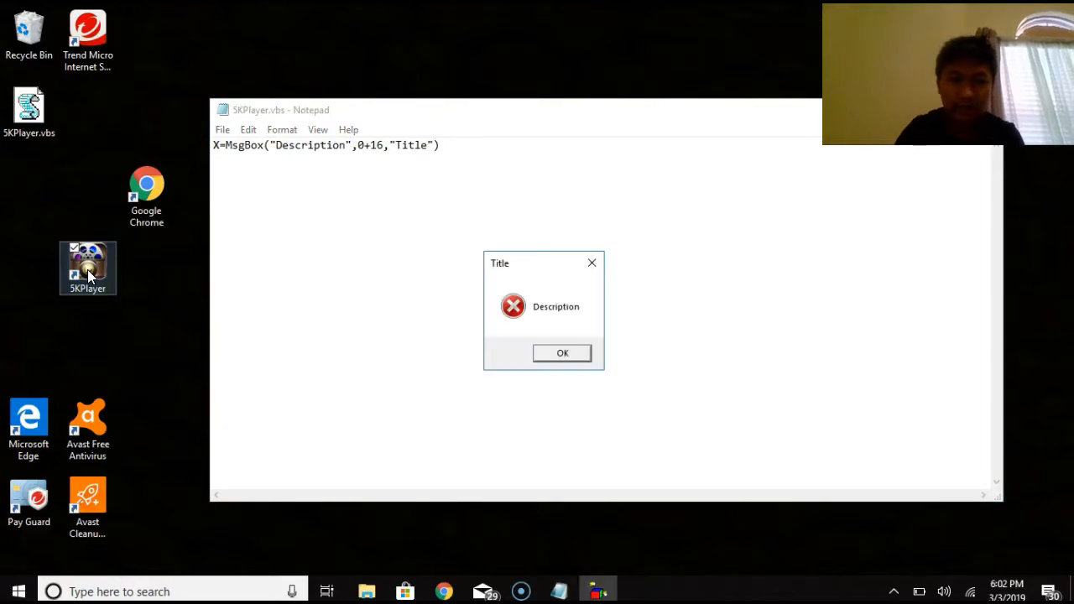
mouse_move(460, 298)
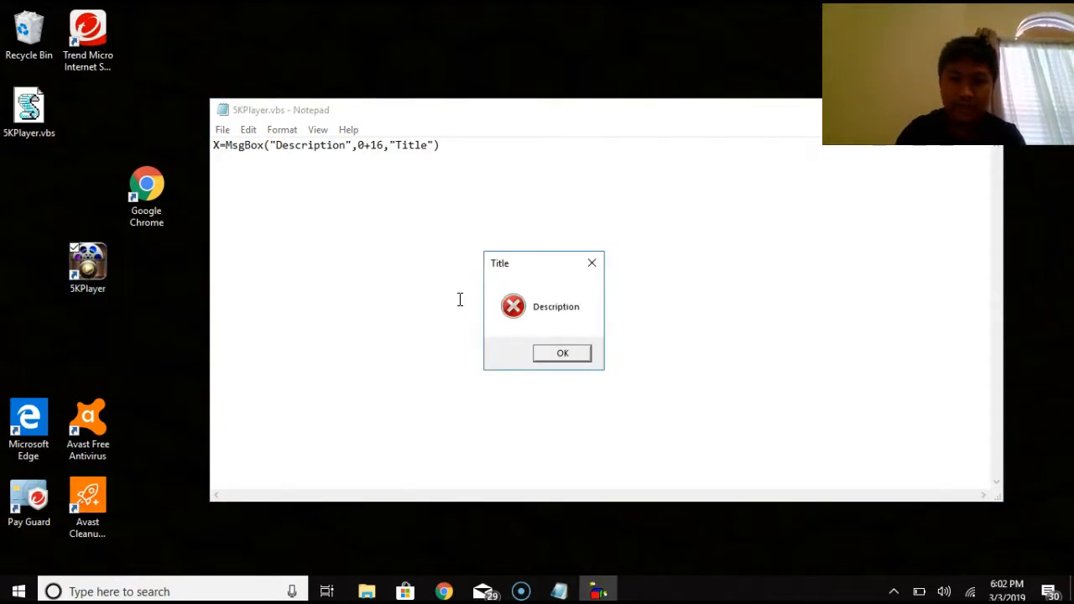
mouse_move(562, 353)
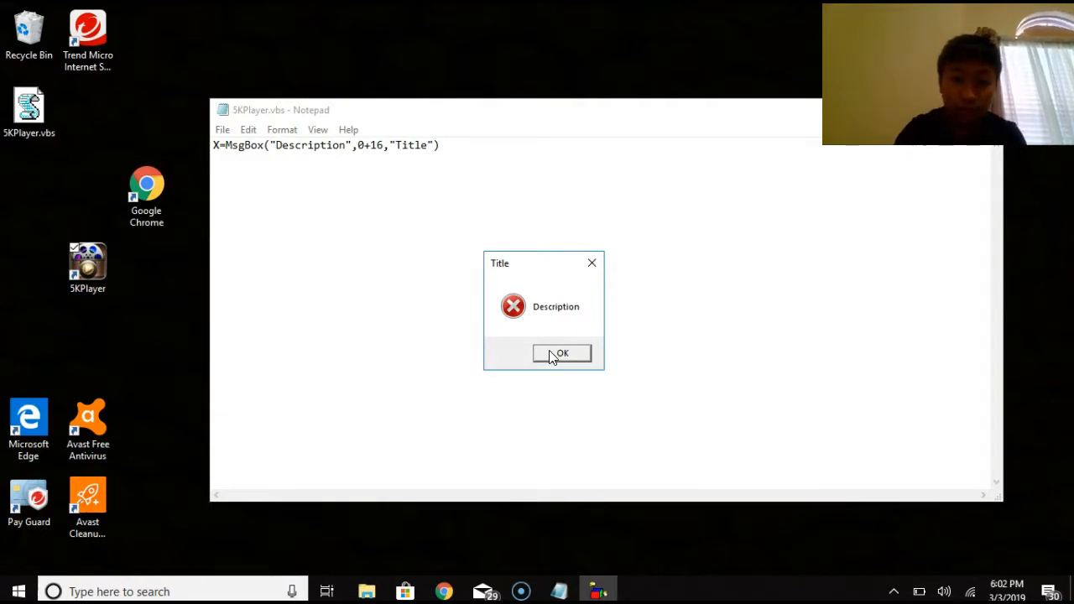
left_click(561, 352)
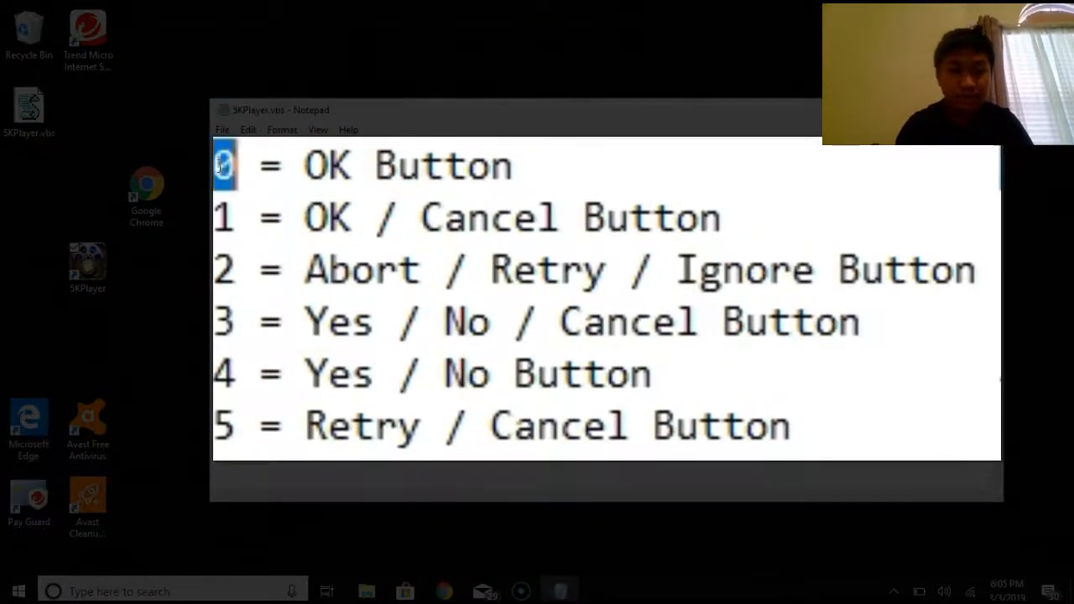
left_click(238, 164)
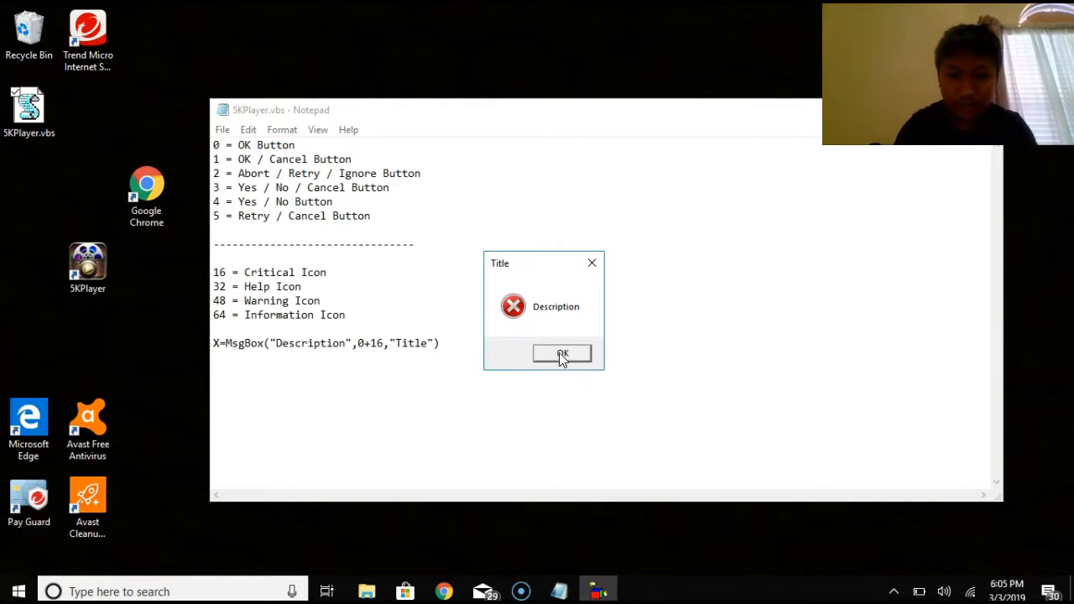
left_click(560, 353)
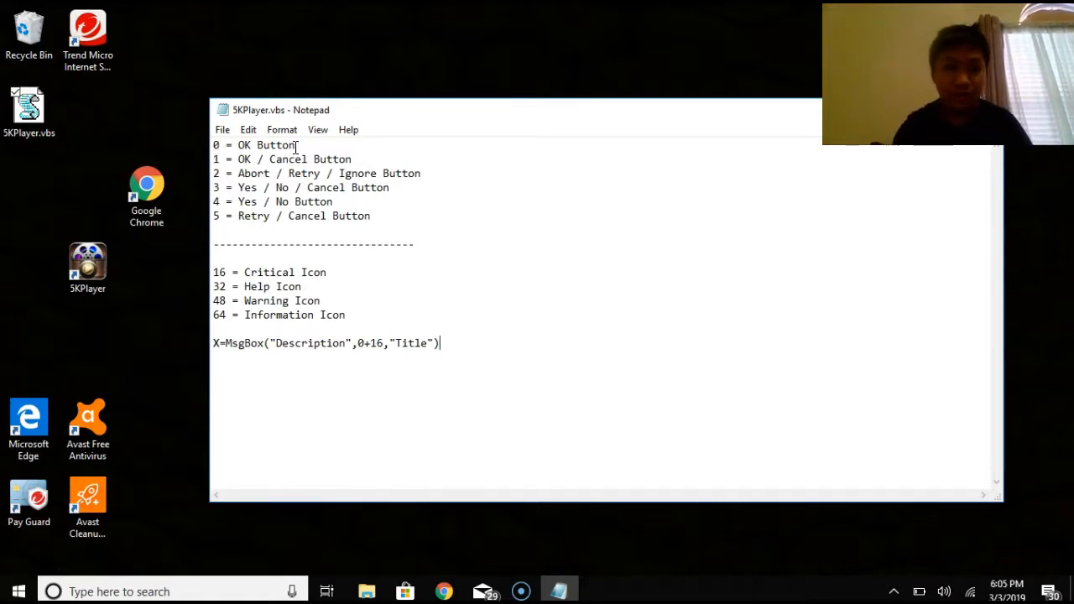
mouse_move(363, 342)
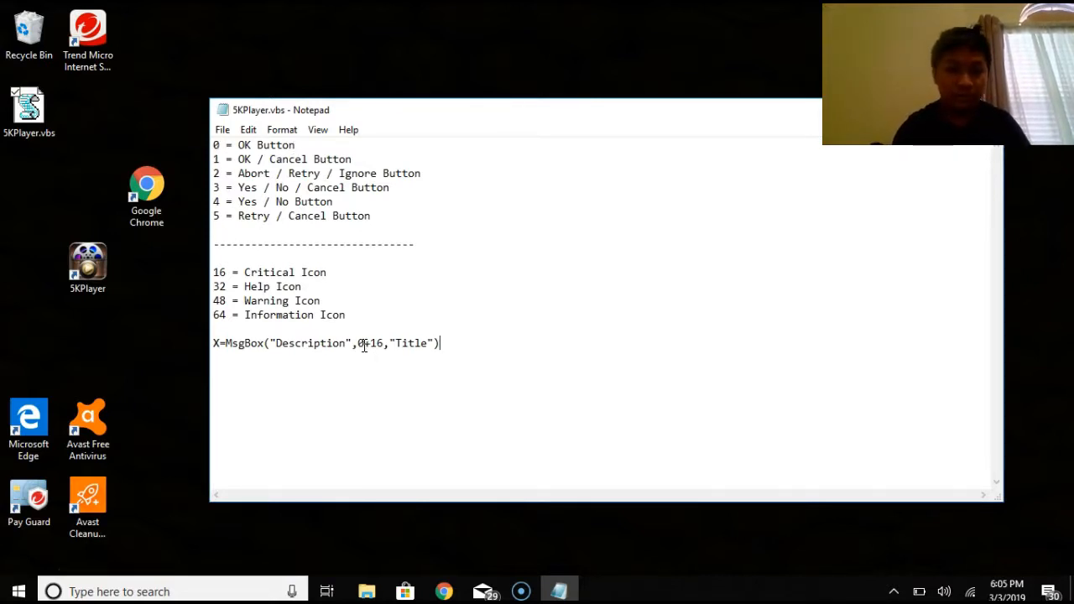
mouse_move(356, 136)
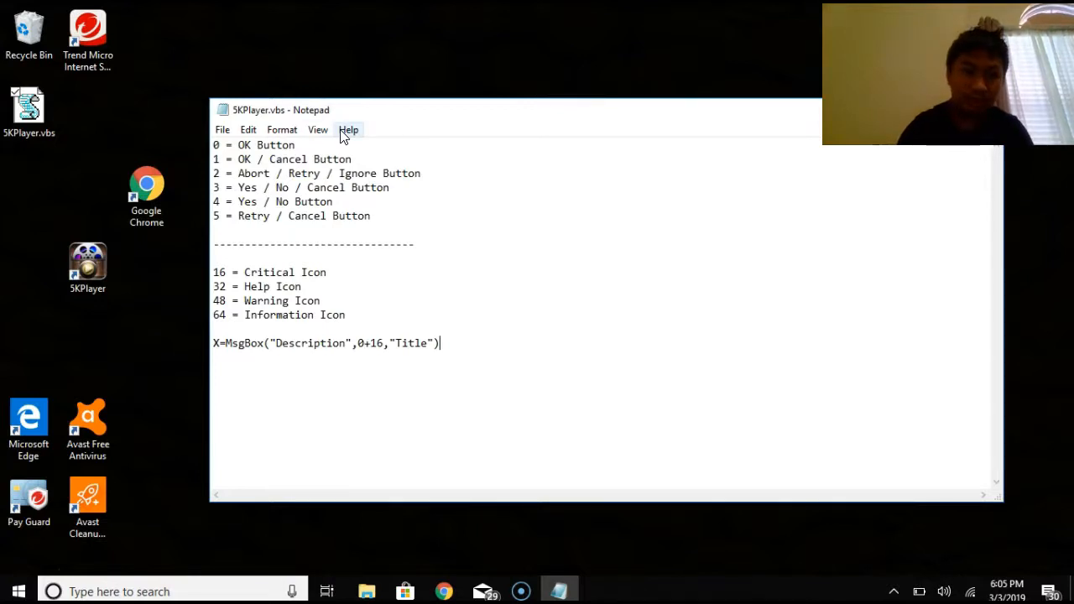
Change the box code to 4+16 and run the shortcut to see the Yes/No buttons
left_click(221, 129)
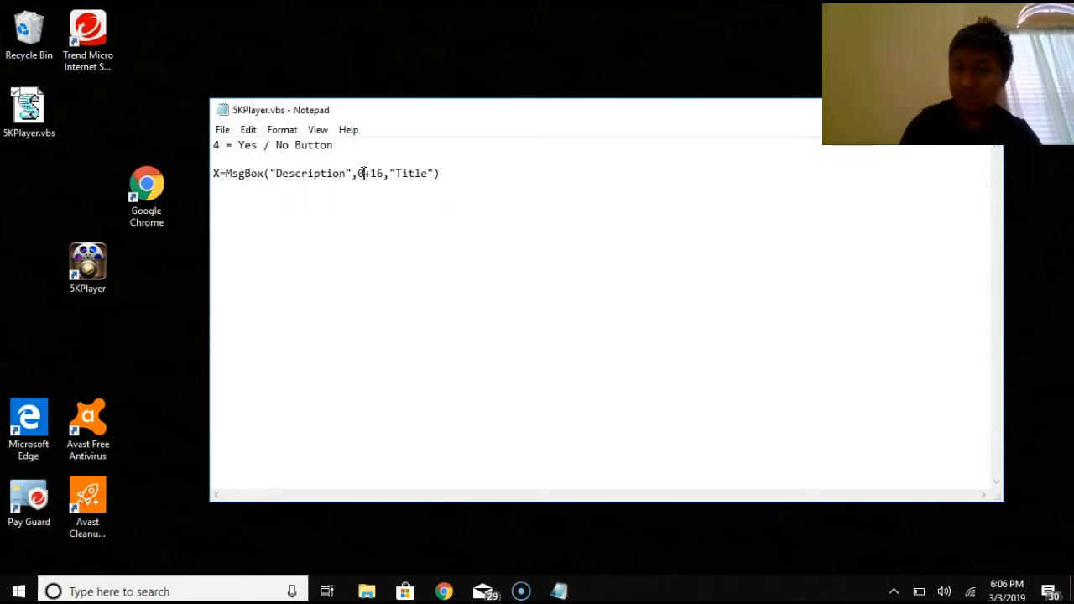
type("4")
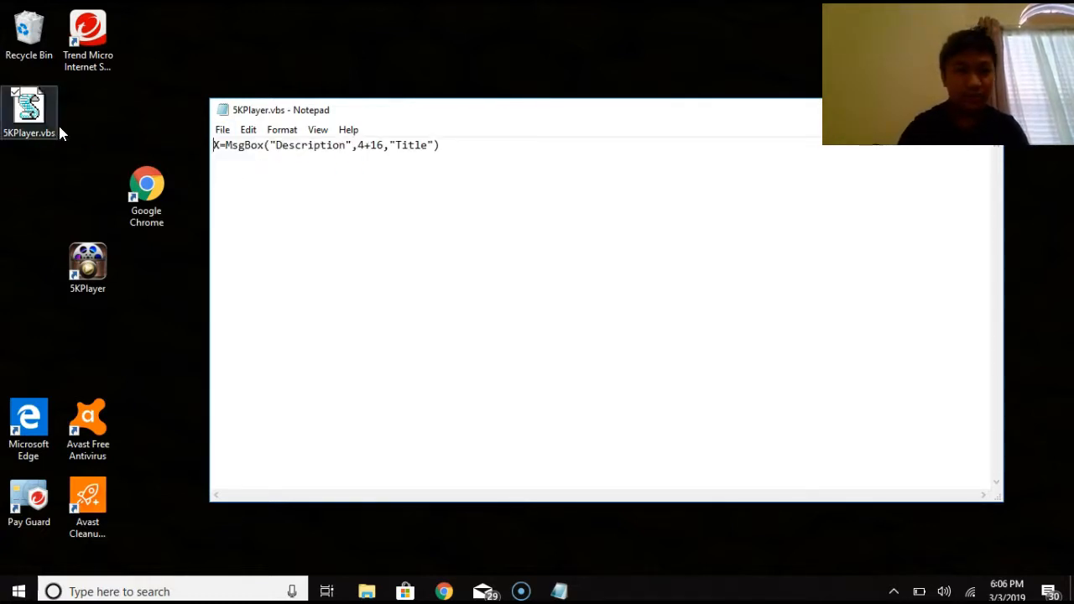
left_click(87, 265)
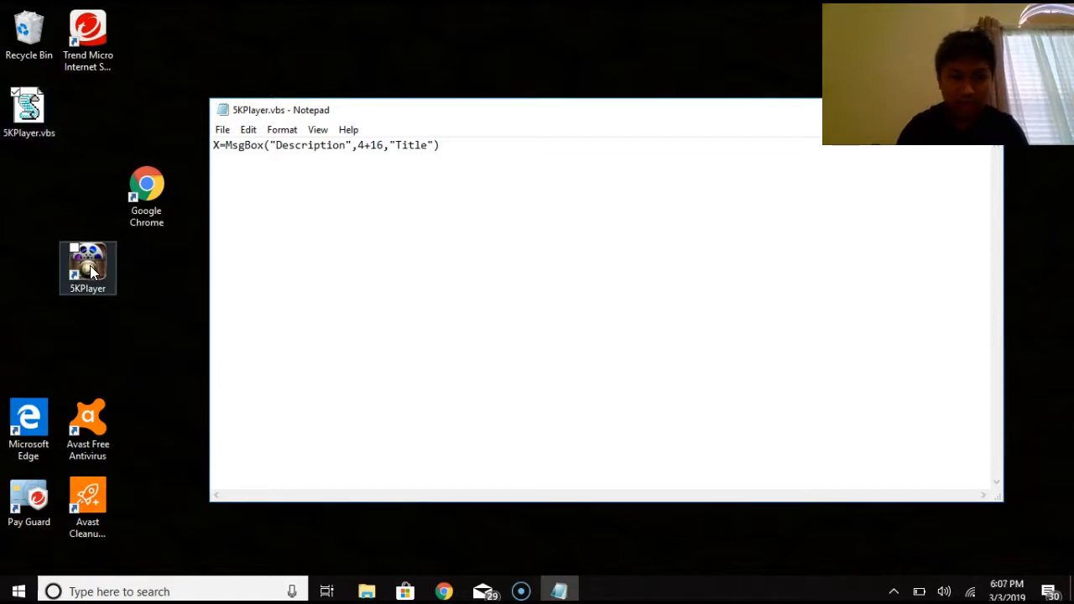
double_click(88, 267)
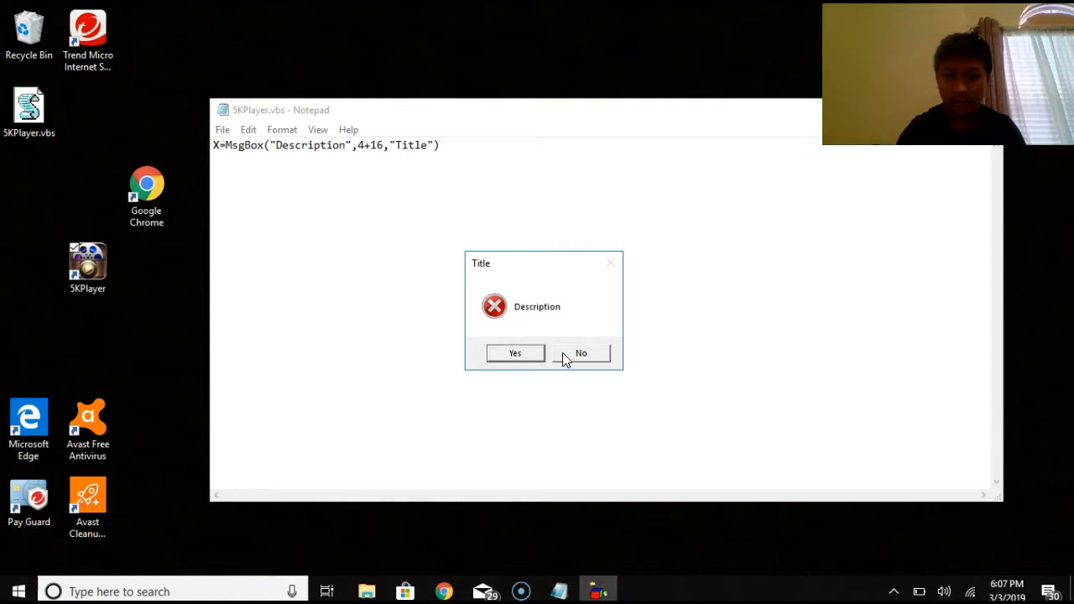
left_click(581, 352)
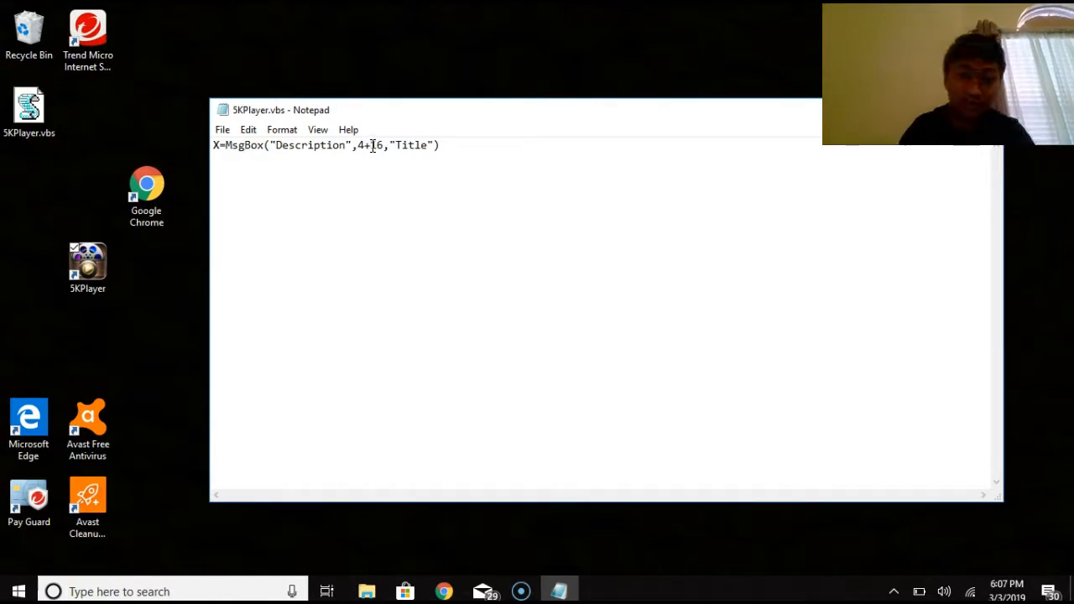
Note '16 = Critical Icon' in the reference list and close the Yes/No test box again
type("16 = Critical Icon")
type("64 = Information Icon")
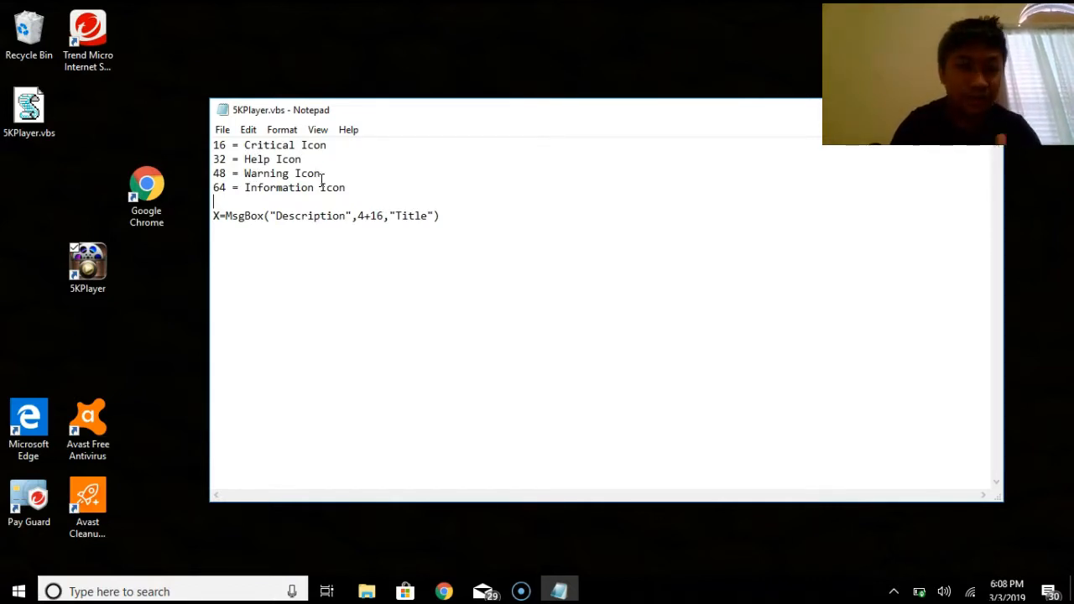
mouse_move(193, 267)
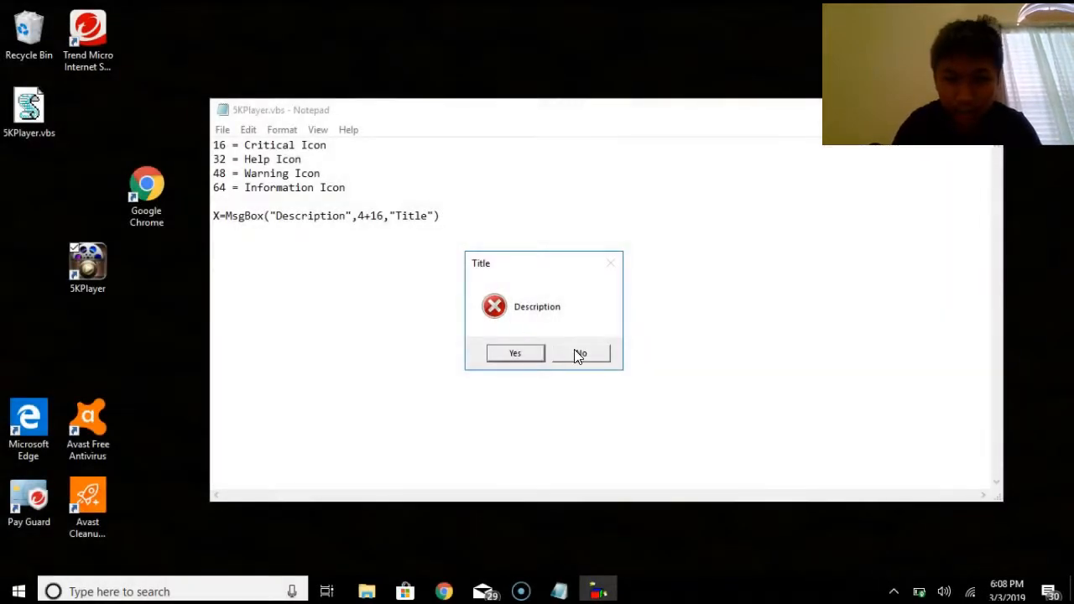
left_click(581, 352)
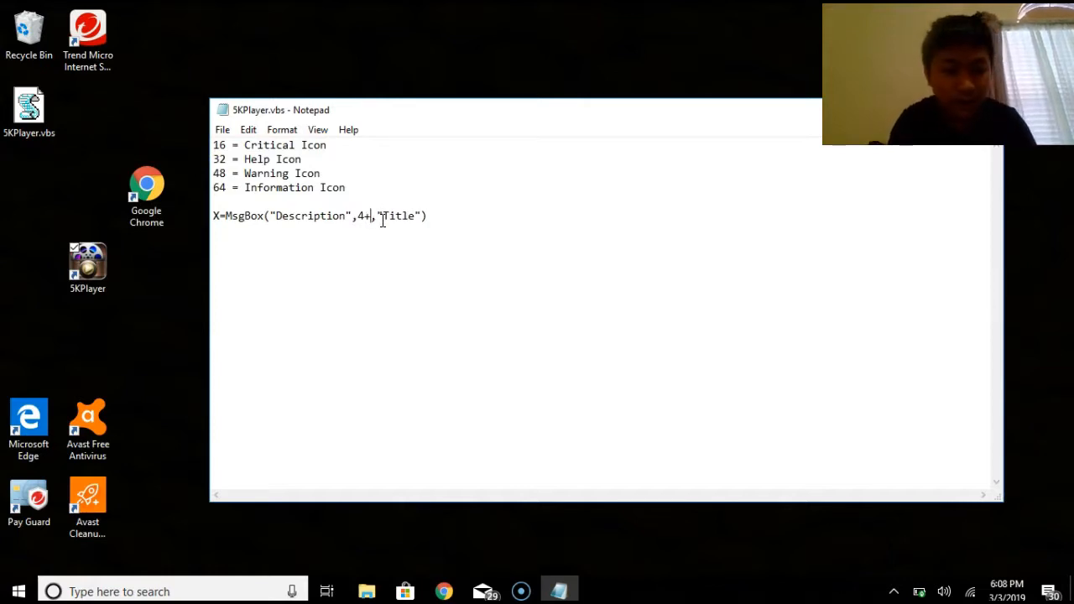
Switch the icon code to 32 and run the shortcut, getting a question-mark Yes/No box after one compile error
type("32")
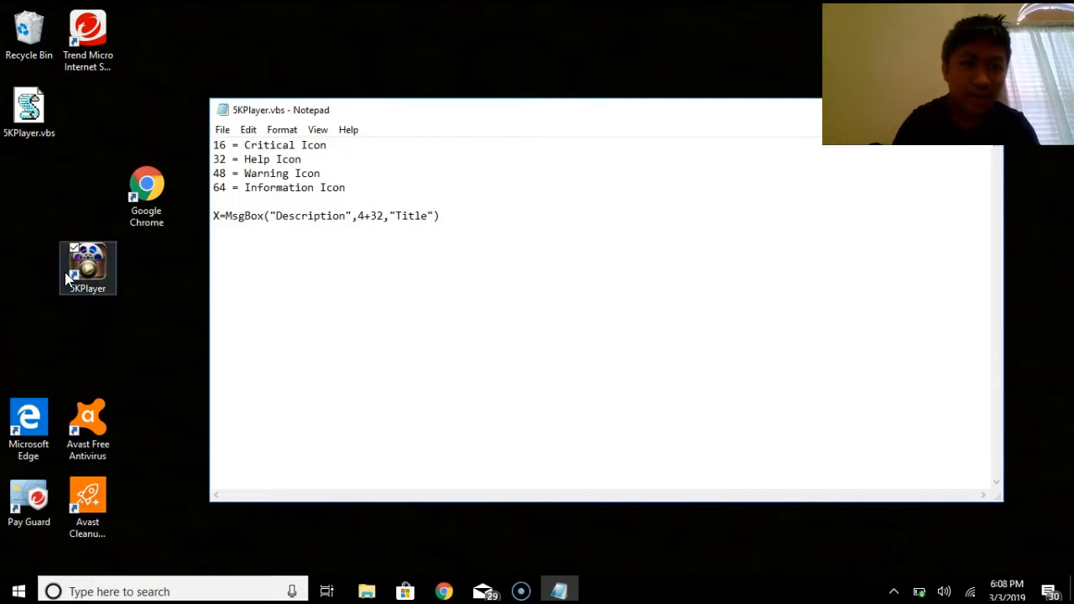
double_click(88, 267)
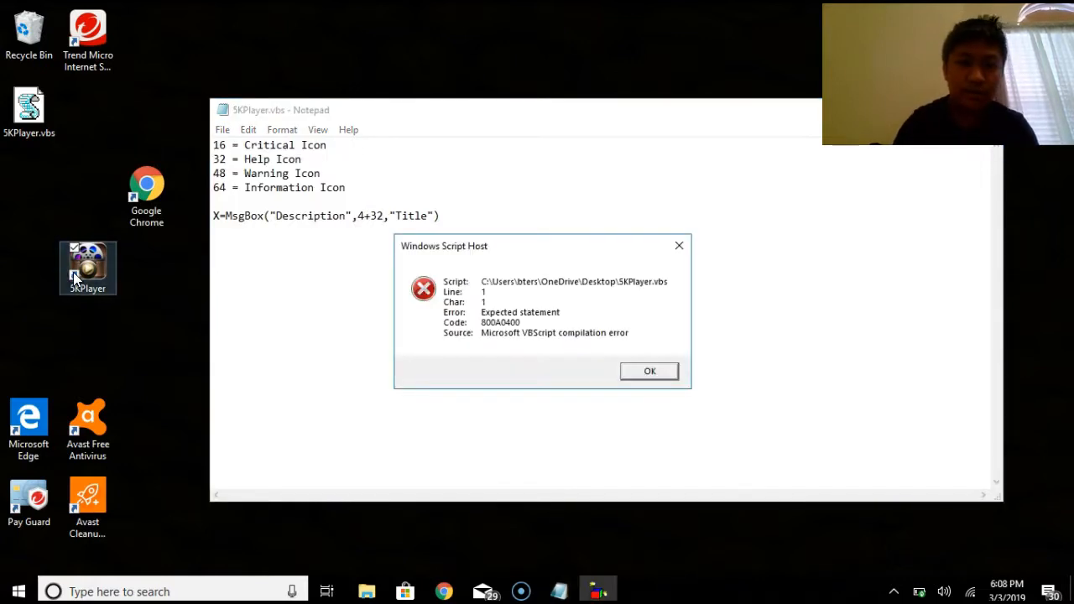
left_click(649, 371)
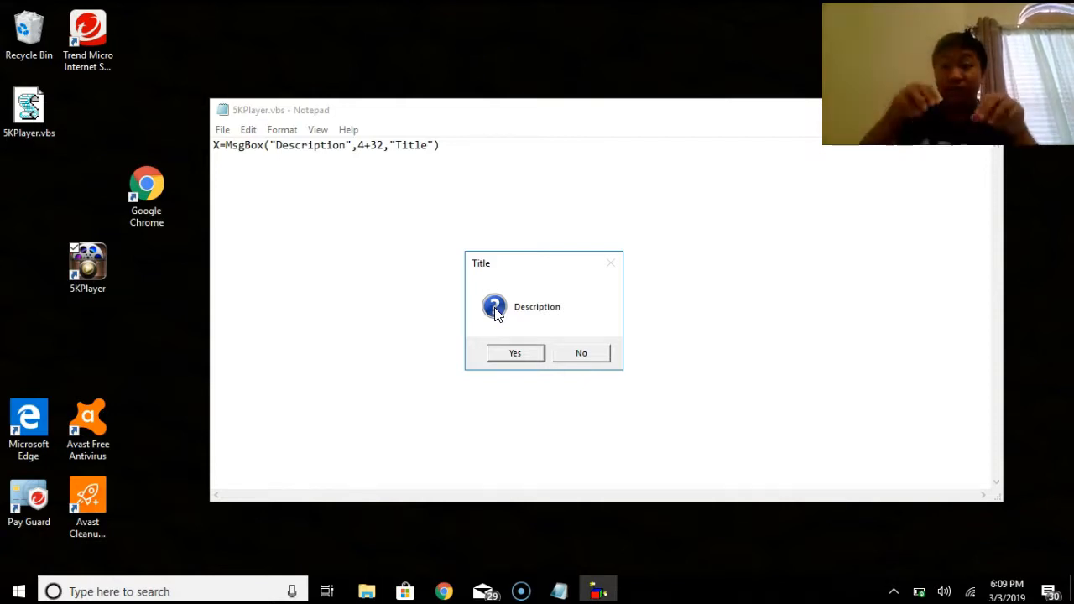
left_click(514, 353)
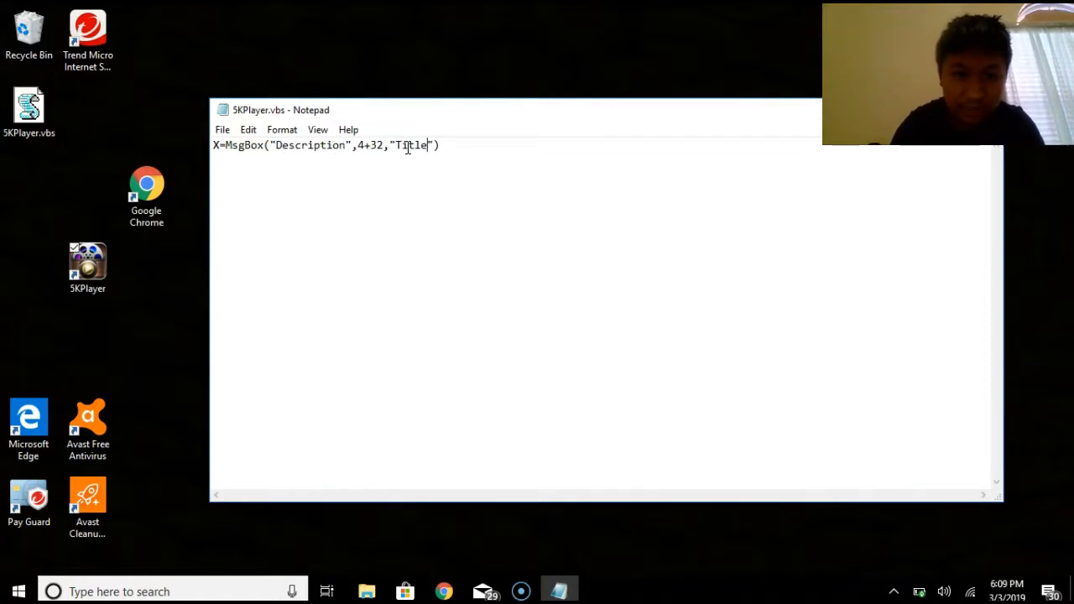
Rewrite the line to ask "Unable to run 5K Player. Would you like to scan your PC?" titled Error with 4+64
key("Backspace")
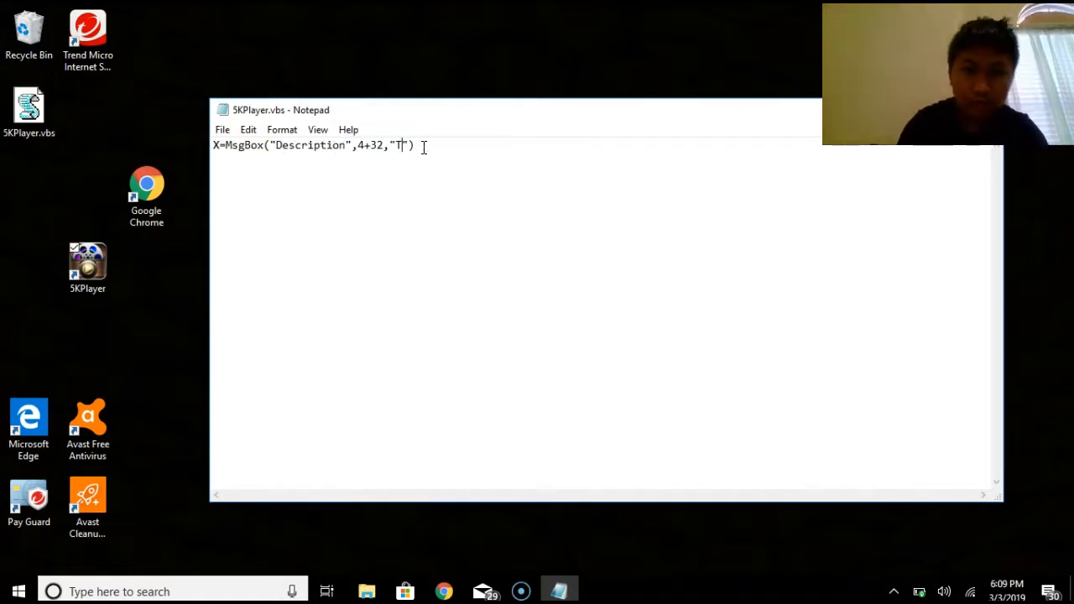
type("rror")
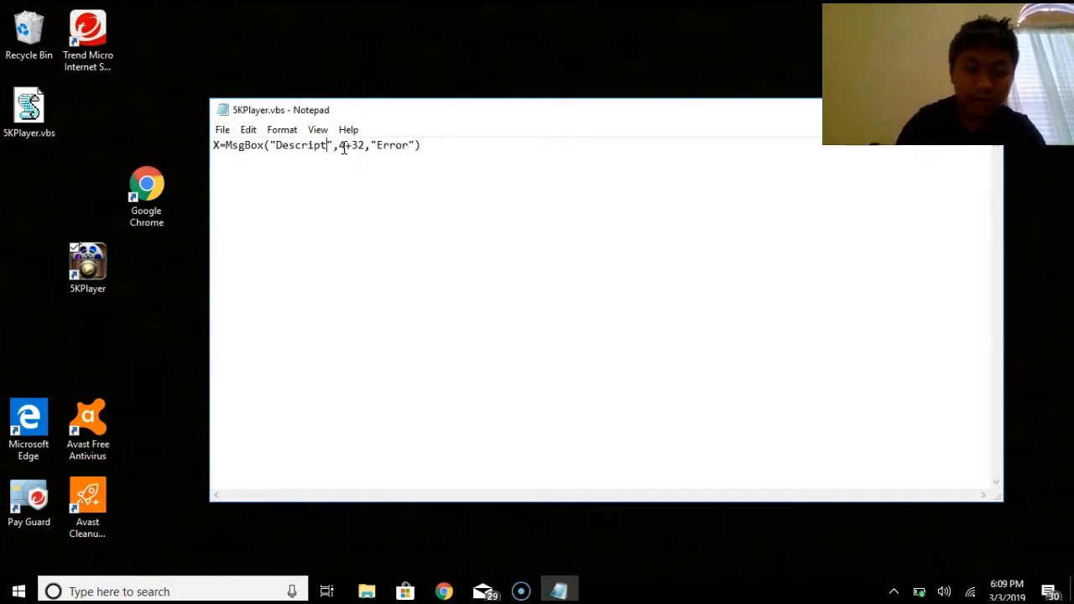
type("Unable to")
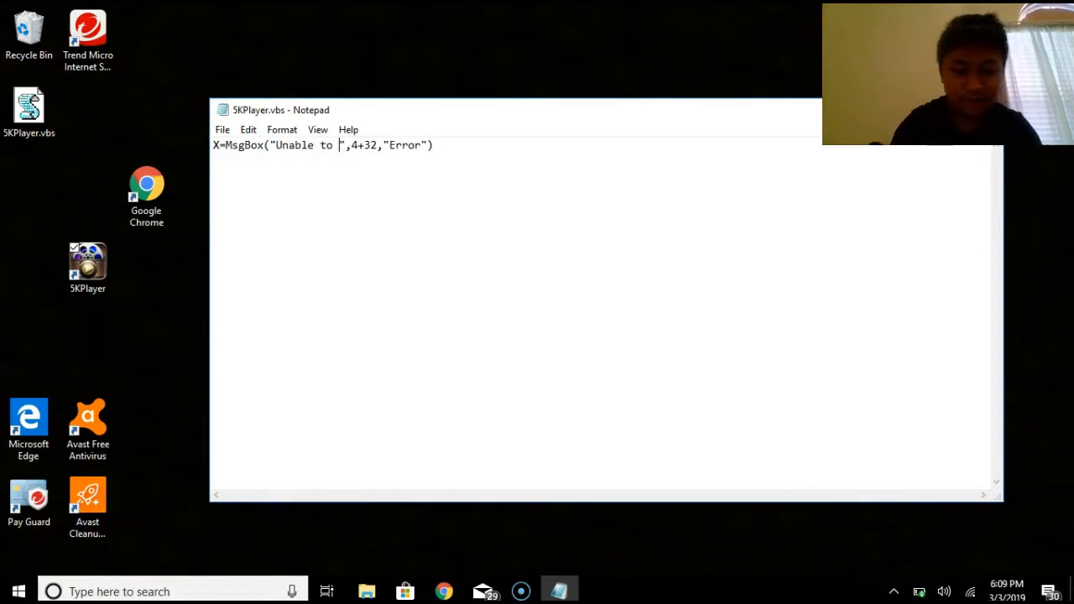
type("run")
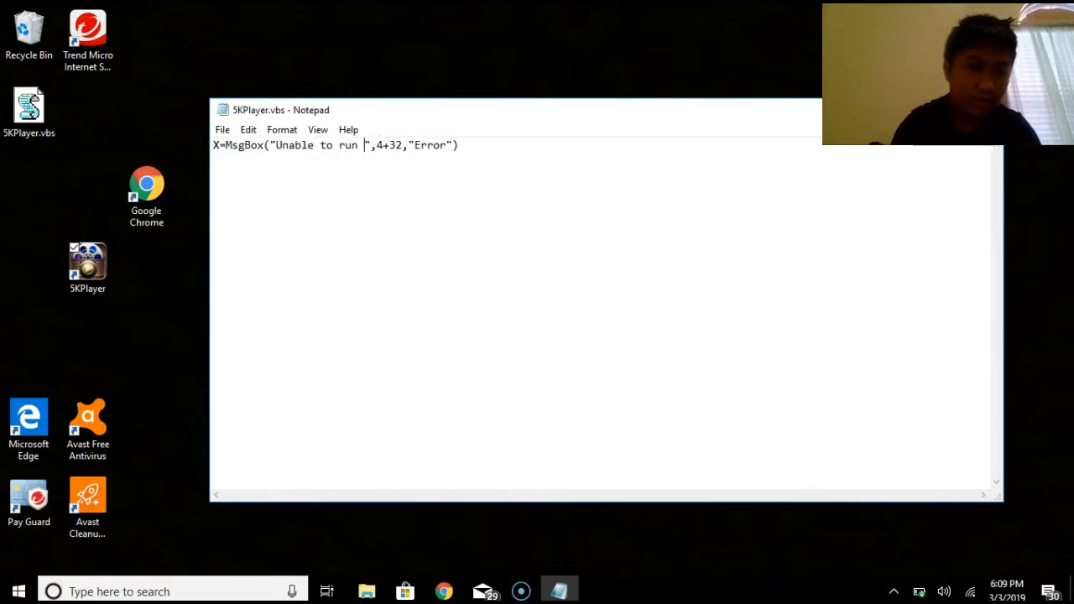
type("5K")
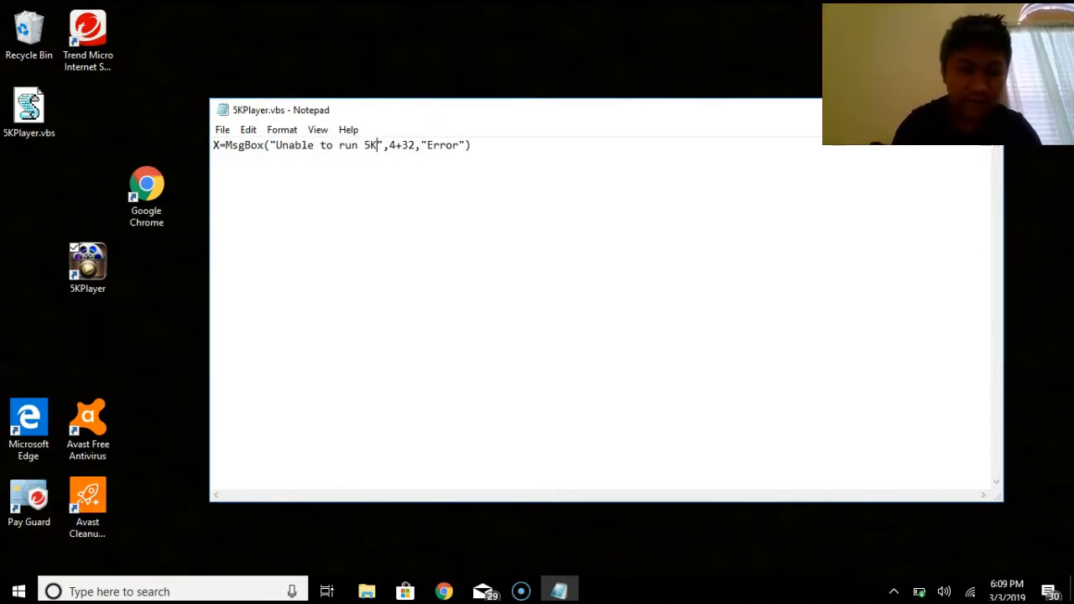
type("Player.")
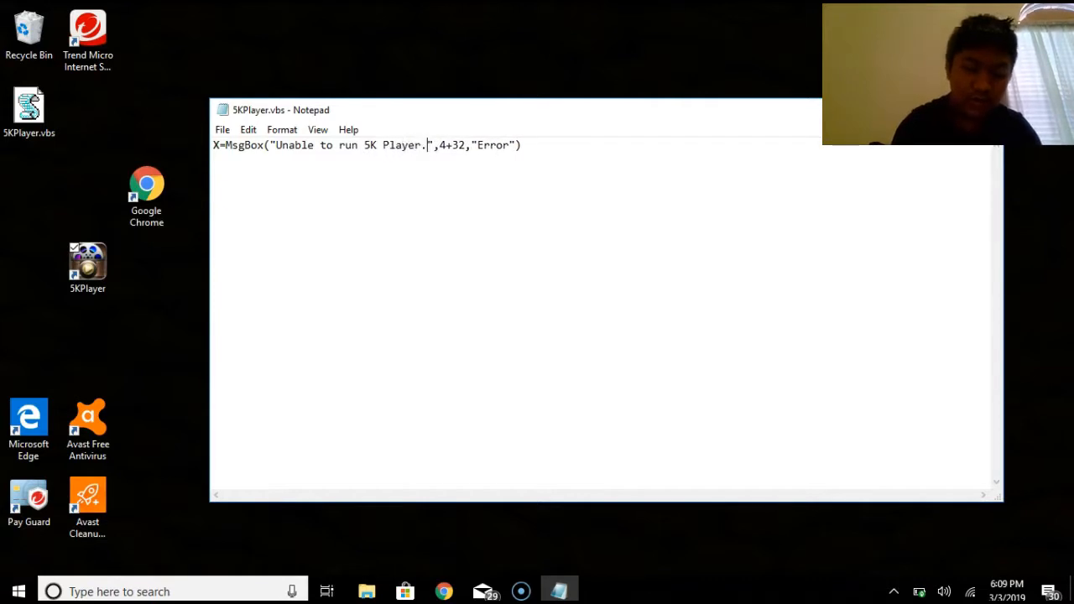
type("Would you like to")
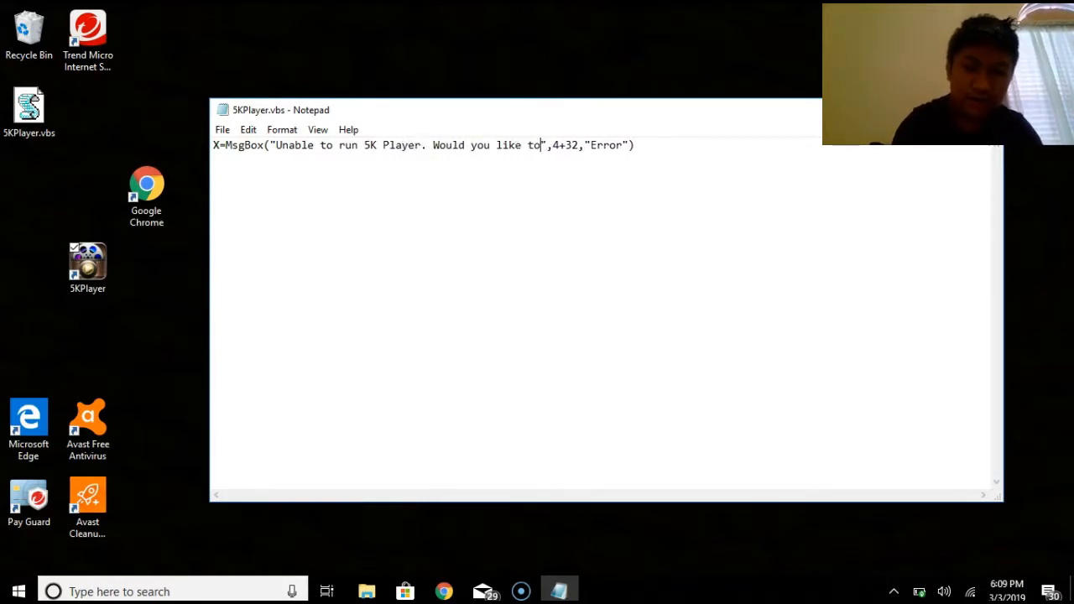
type("scan your PC?")
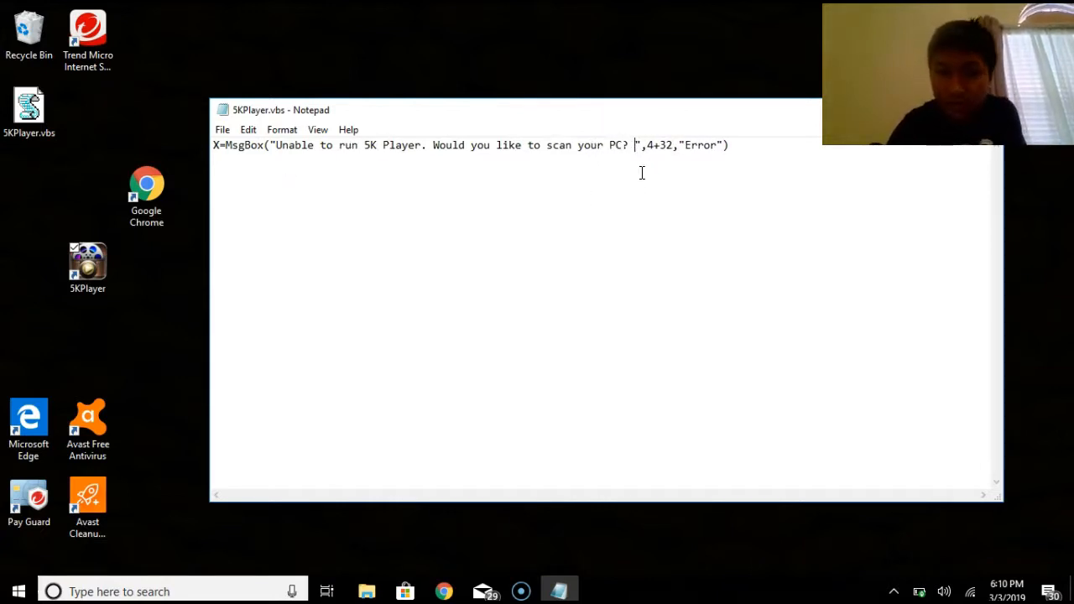
left_click(655, 145)
type("64")
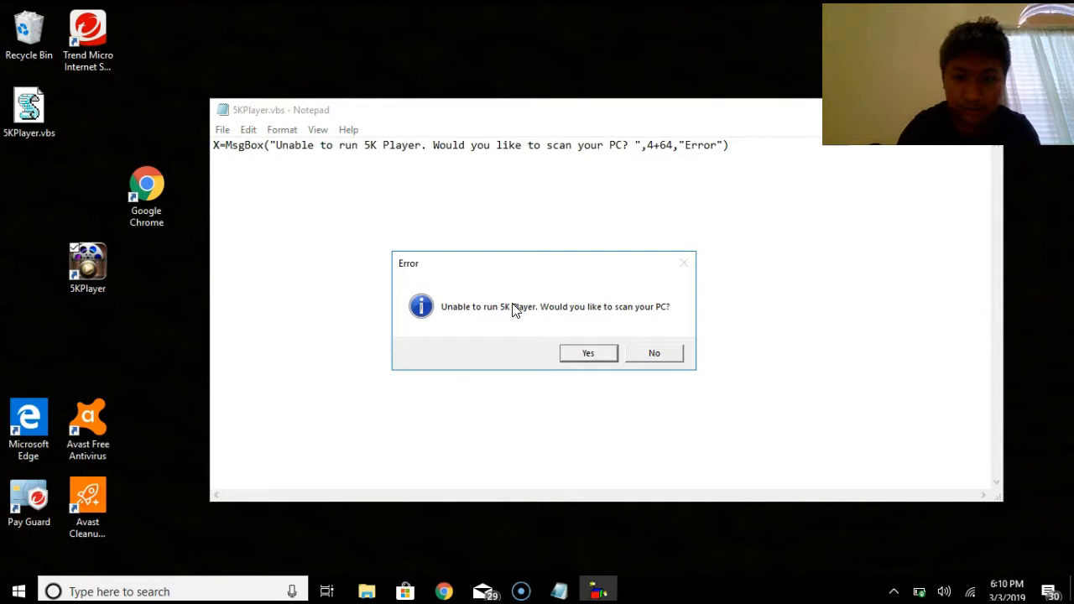
mouse_move(664, 309)
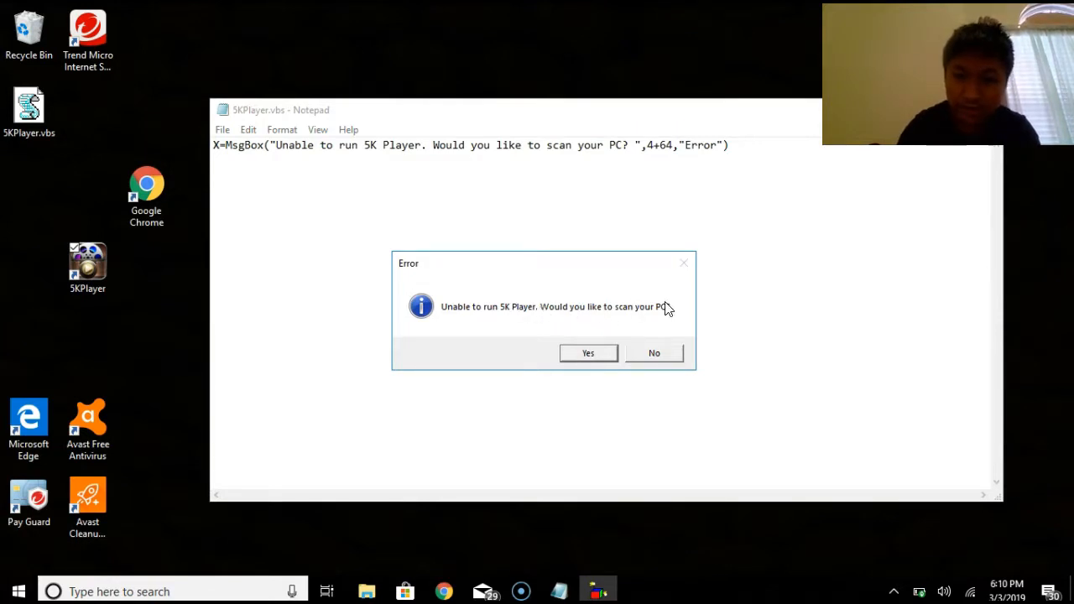
mouse_move(624, 329)
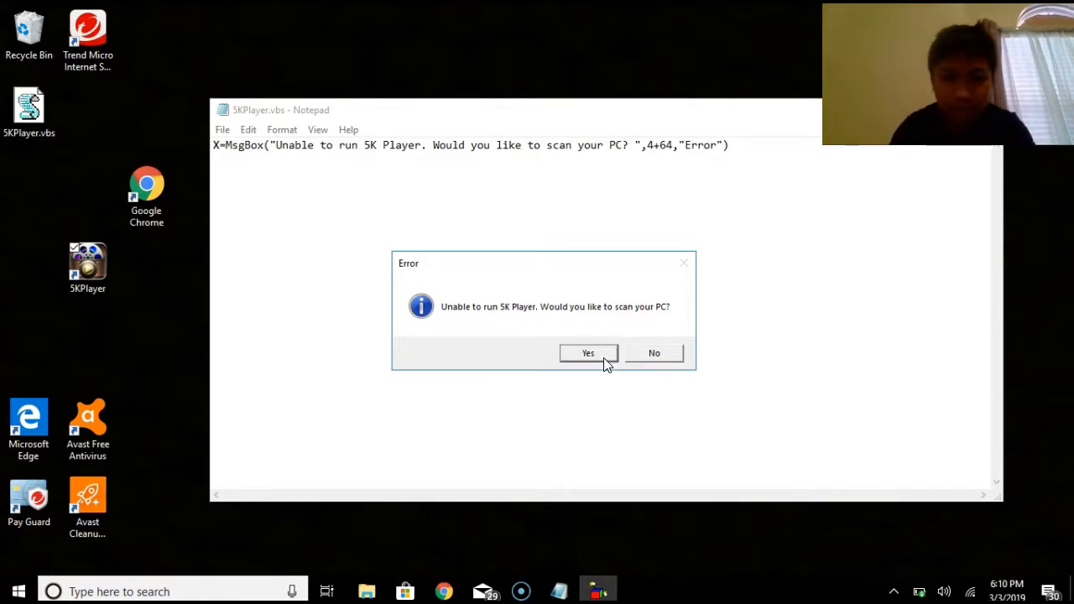
Answer Yes on the fake scan question and move to a new line after it
left_click(588, 352)
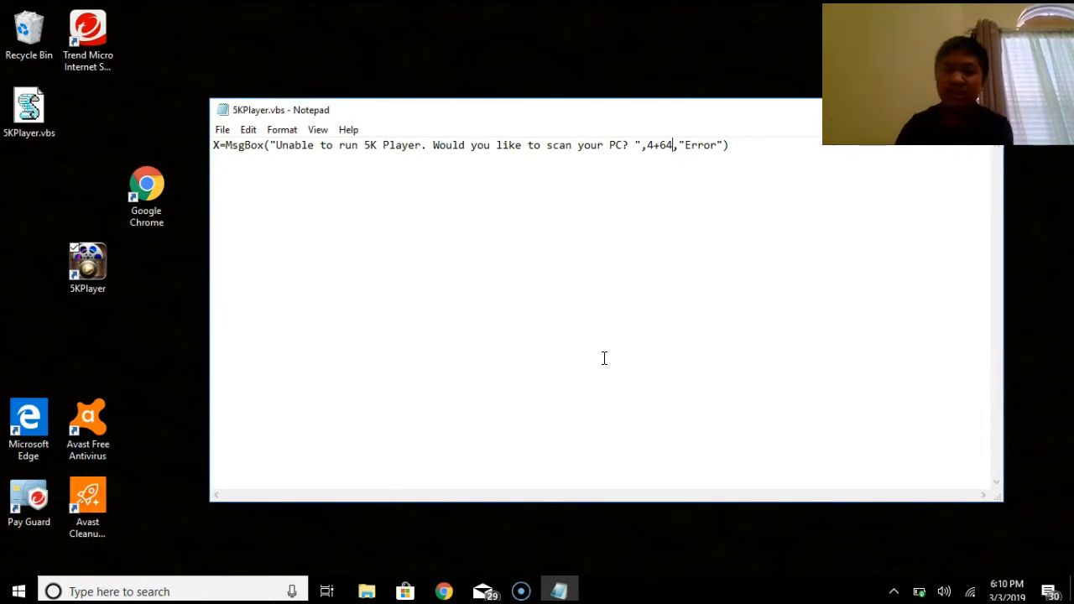
left_click(733, 149)
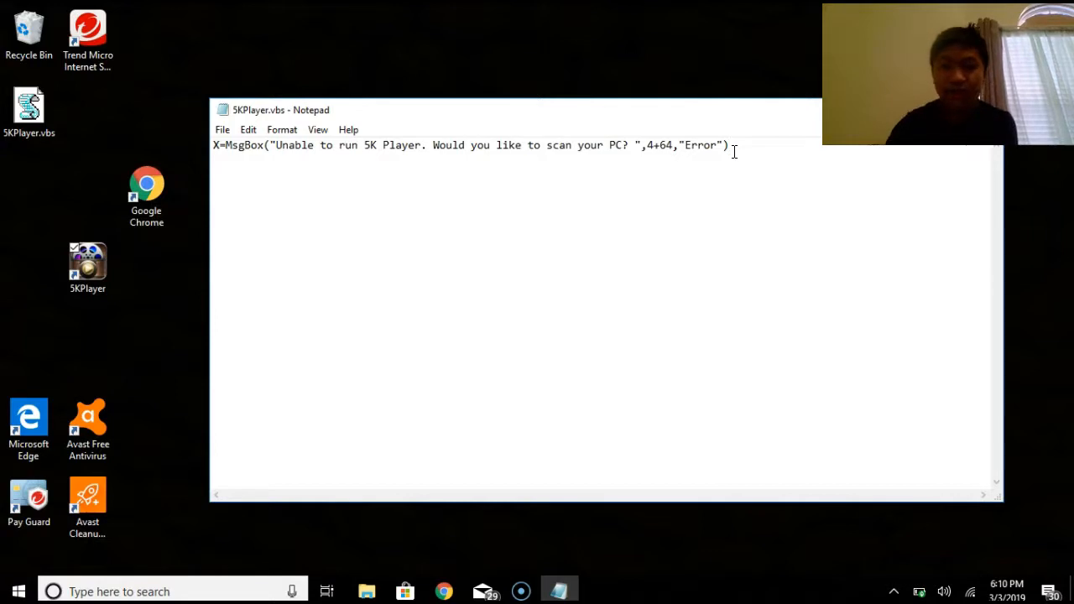
Add a second MsgBox line reading "Virus Detected. Would you like to remove this virus?" titled Warning with 4+48
type("X=MsgBox(\"Description\",0+16,\"Title\")")
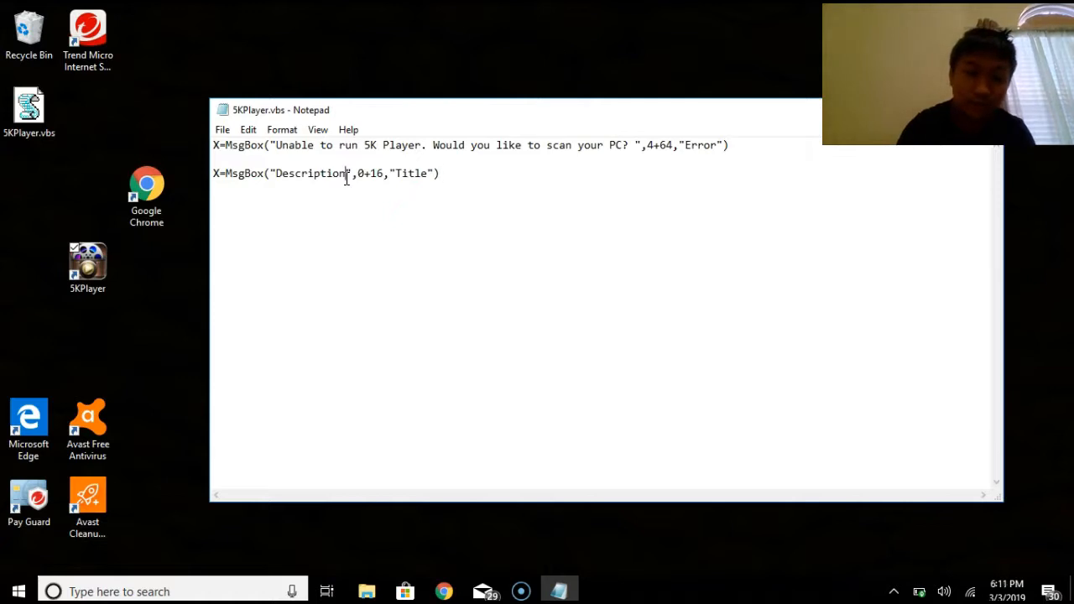
key("Backspace")
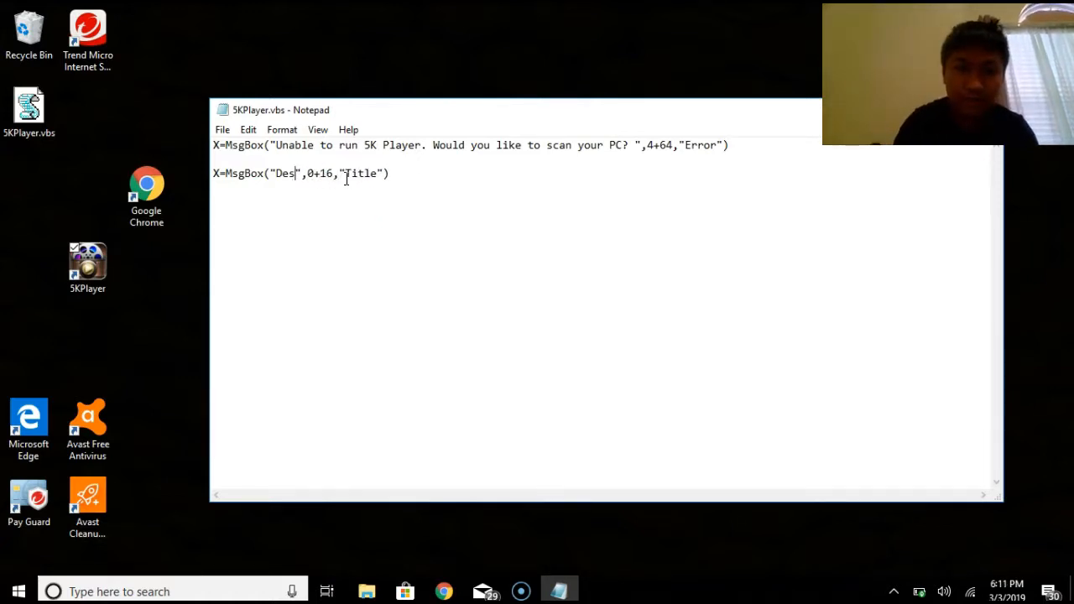
key("BackSpace")
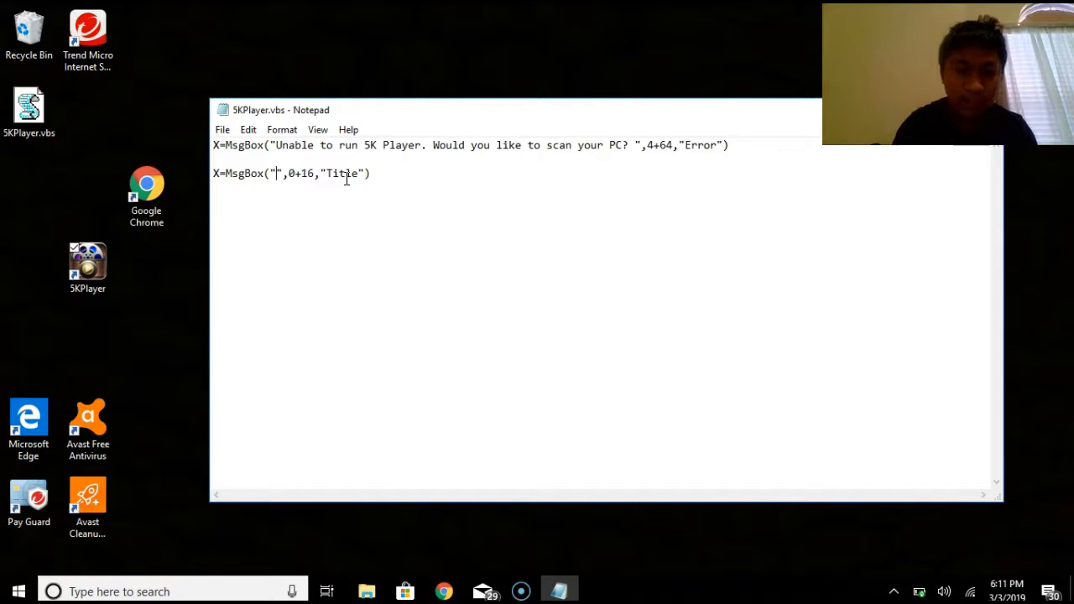
type("Virus Dete")
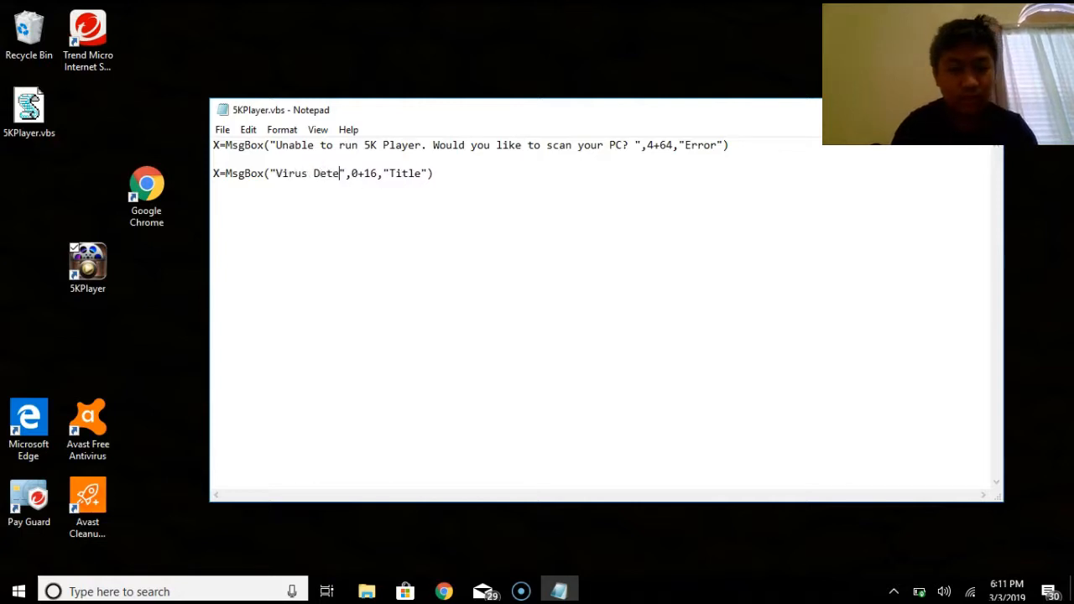
Run the shortcut and answer Yes through the scan question and the virus warning
left_click(221, 130)
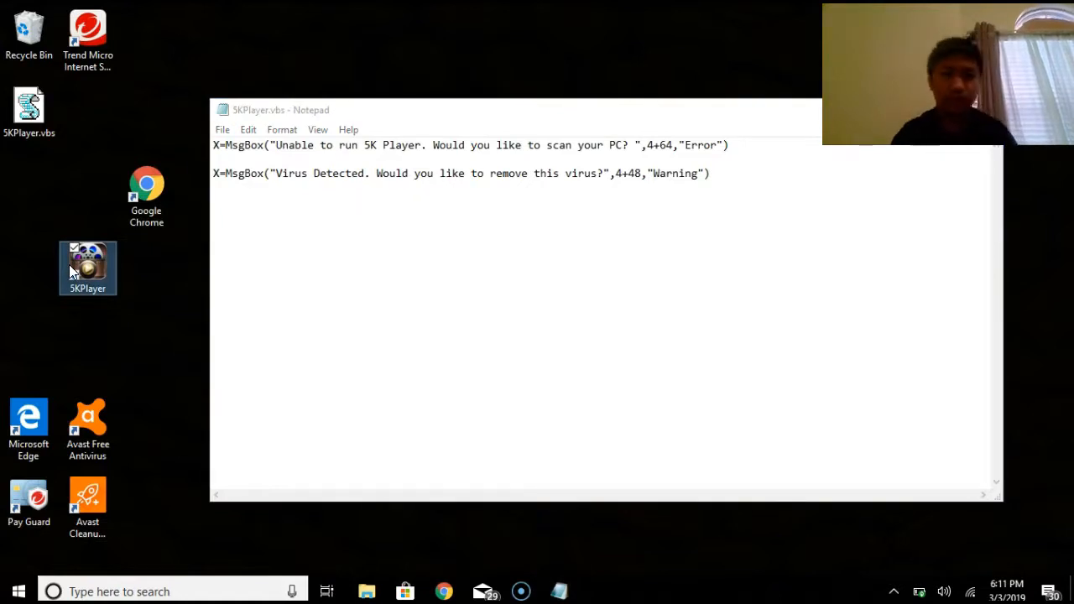
double_click(87, 262)
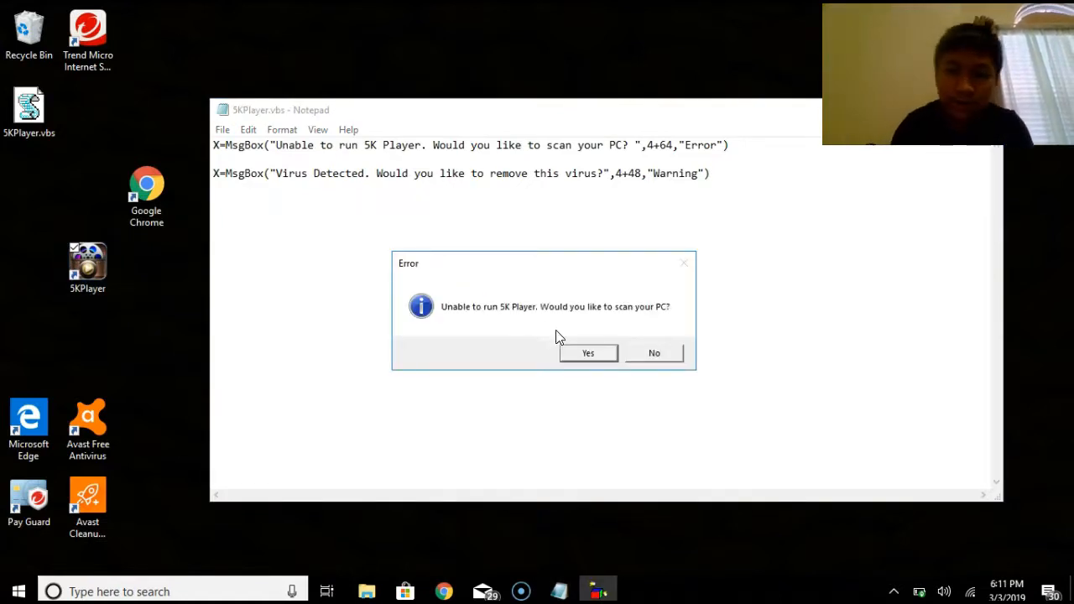
left_click(588, 352)
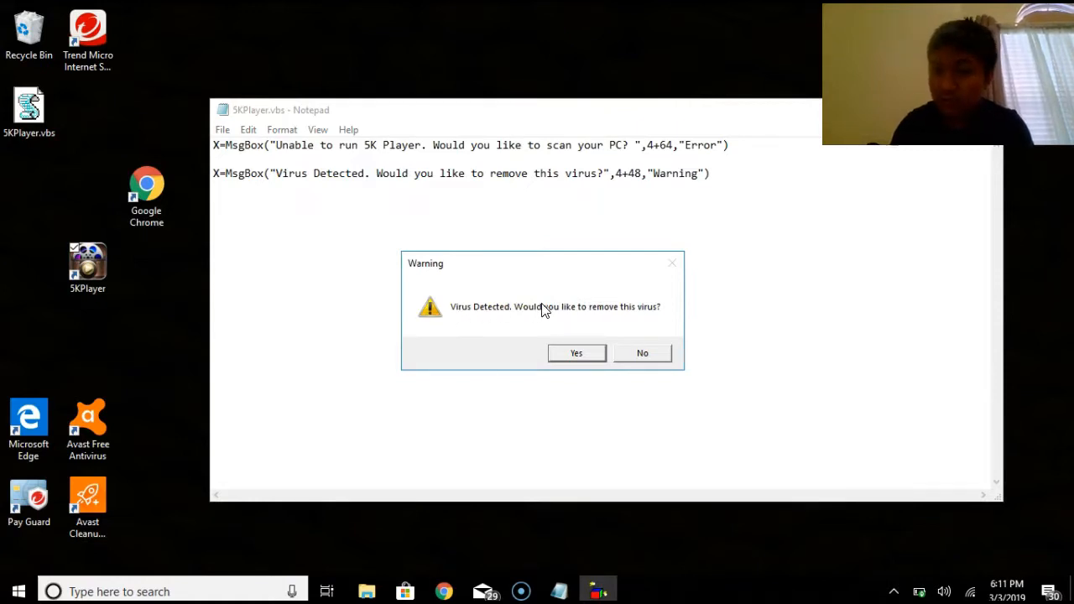
mouse_move(629, 173)
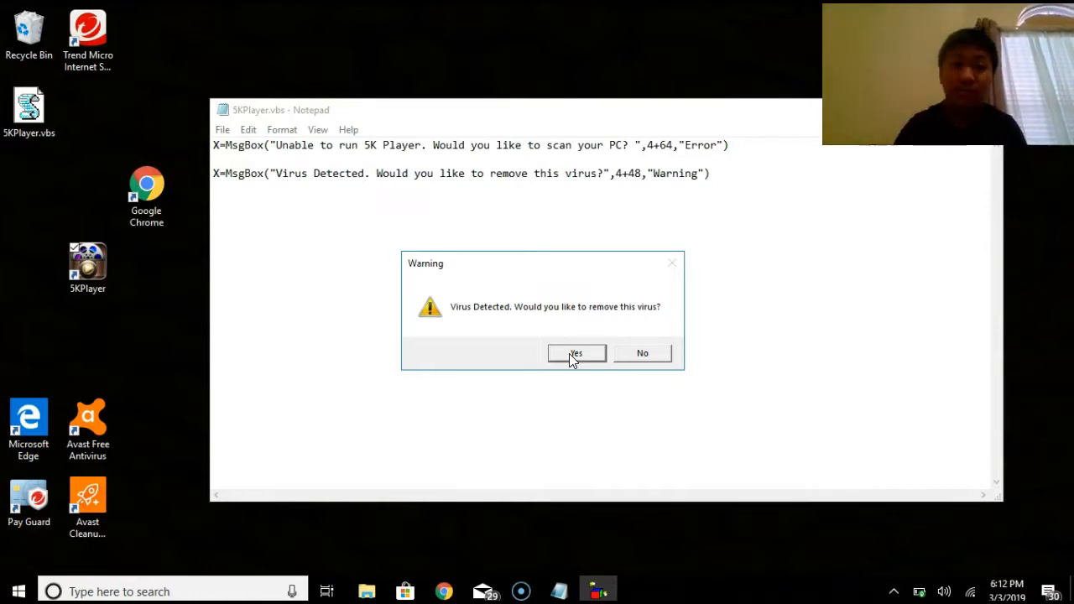
left_click(576, 353)
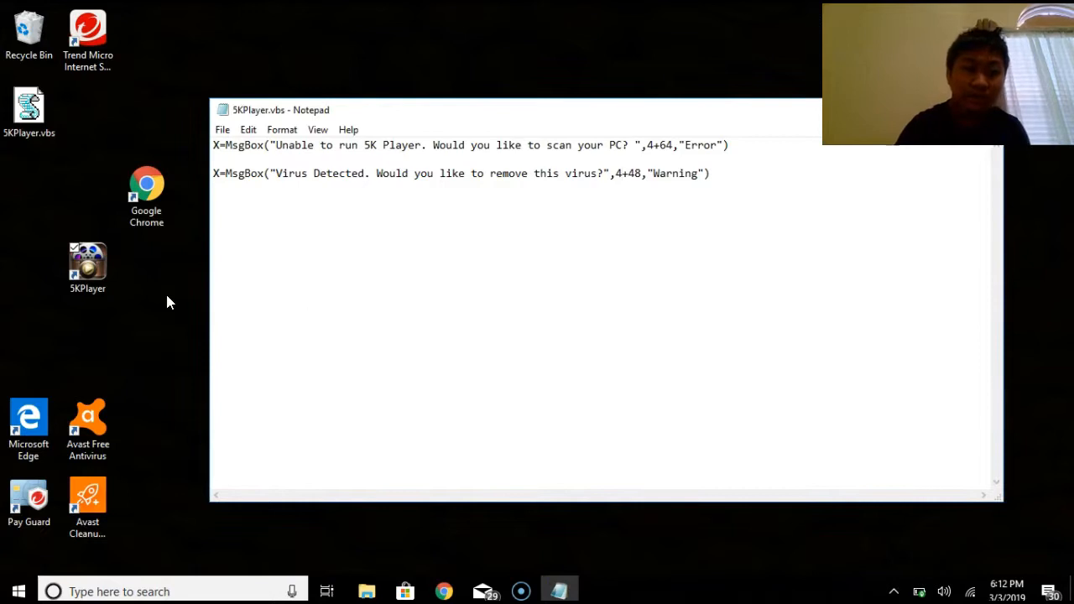
Run the fake Chrome shortcut and click through scan, virus, hacked, prank-reveal and credits boxes
left_click(146, 184)
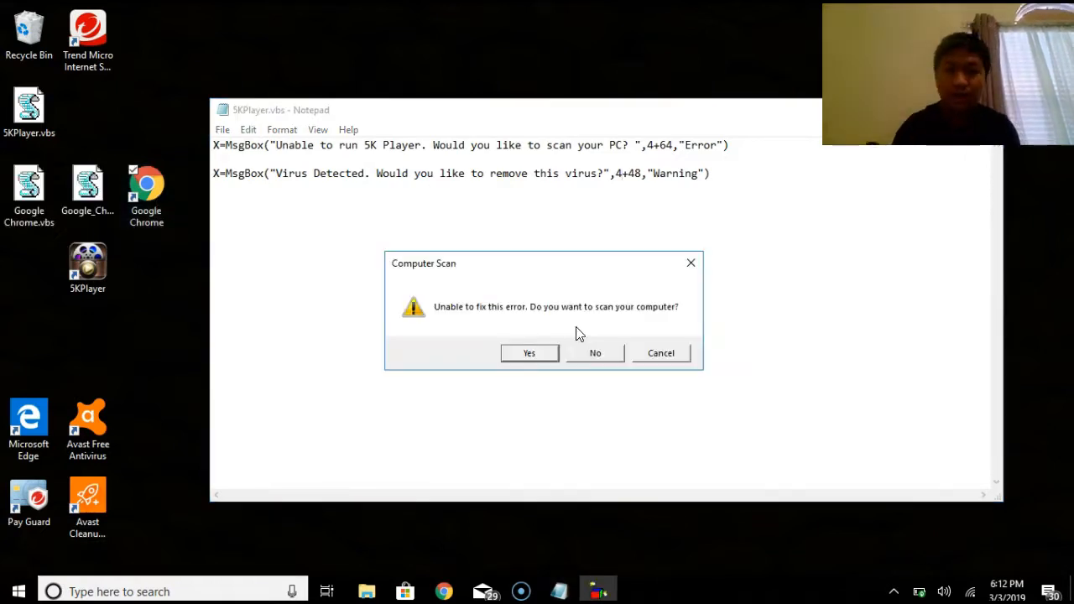
mouse_move(537, 327)
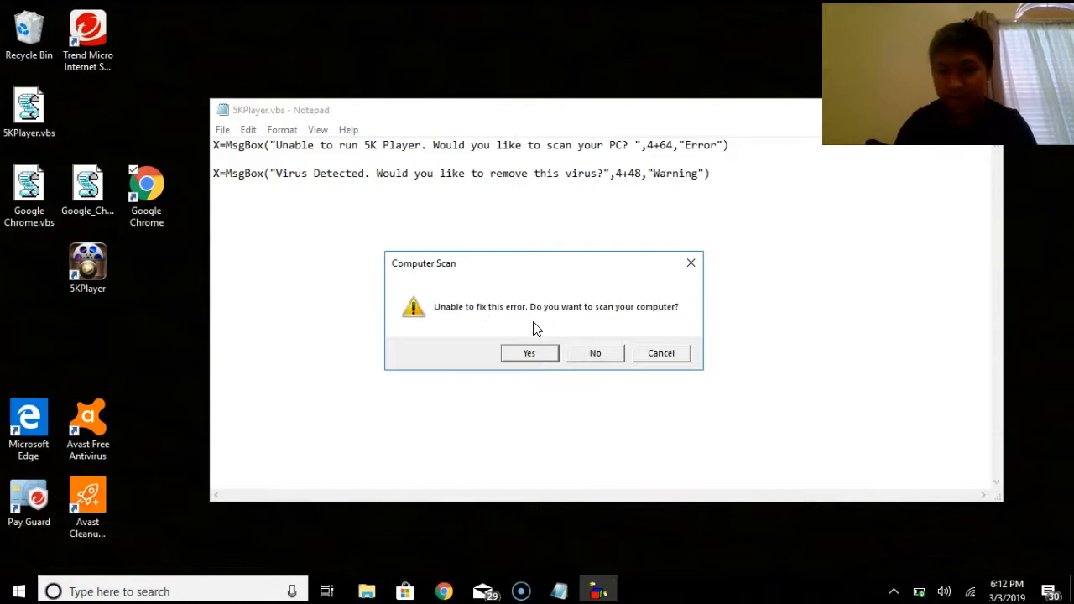
left_click(528, 352)
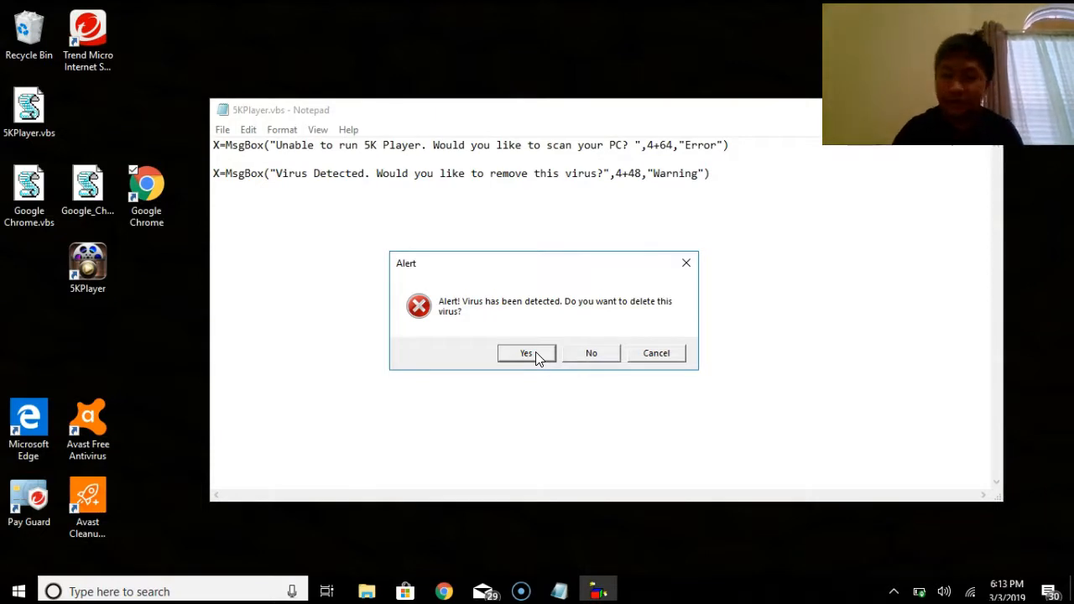
left_click(527, 352)
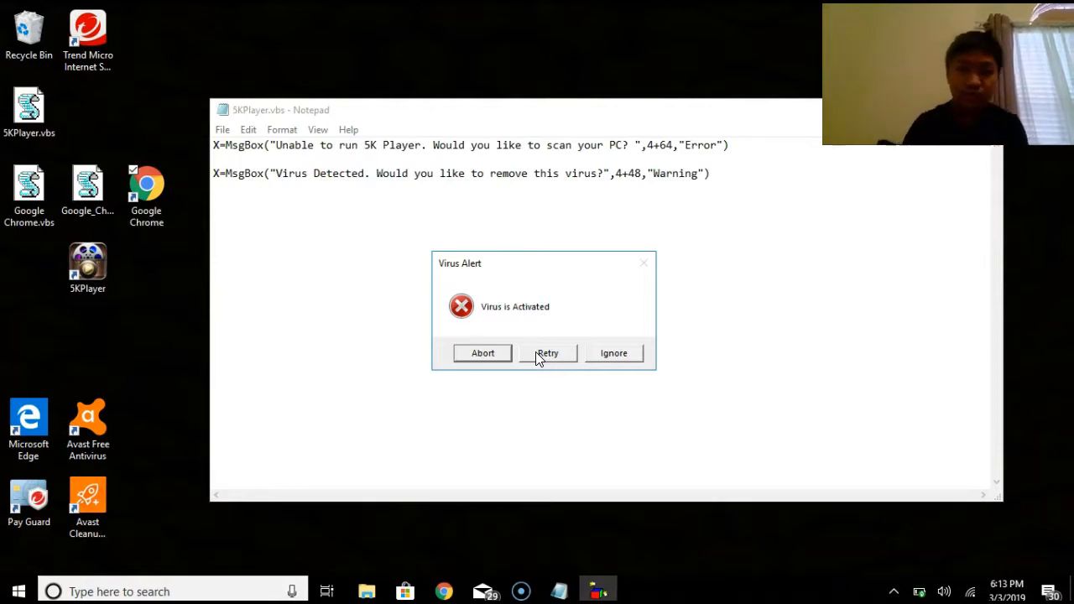
left_click(547, 353)
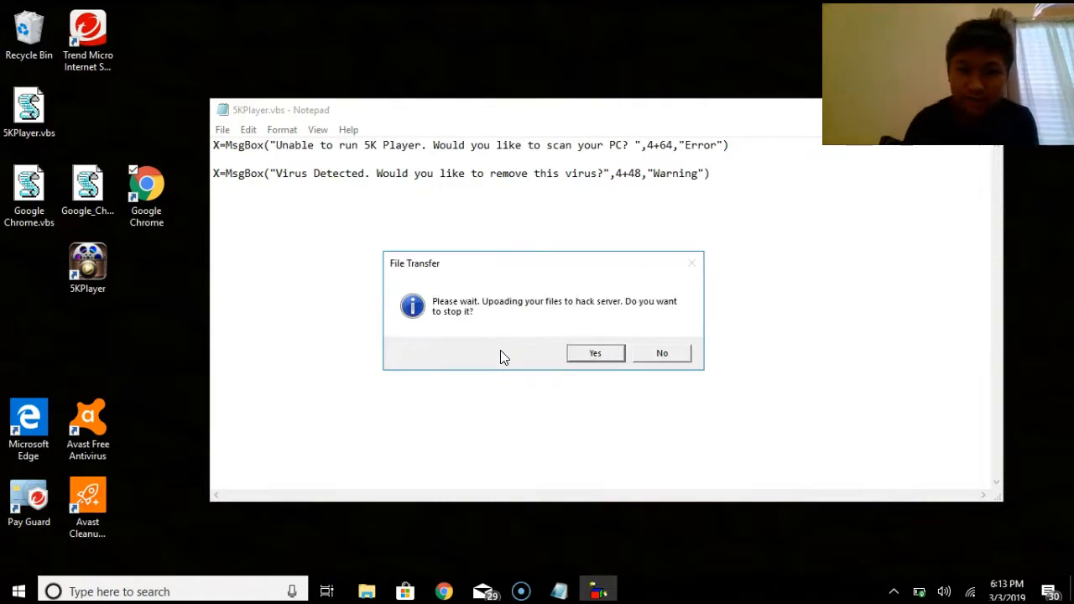
left_click(594, 352)
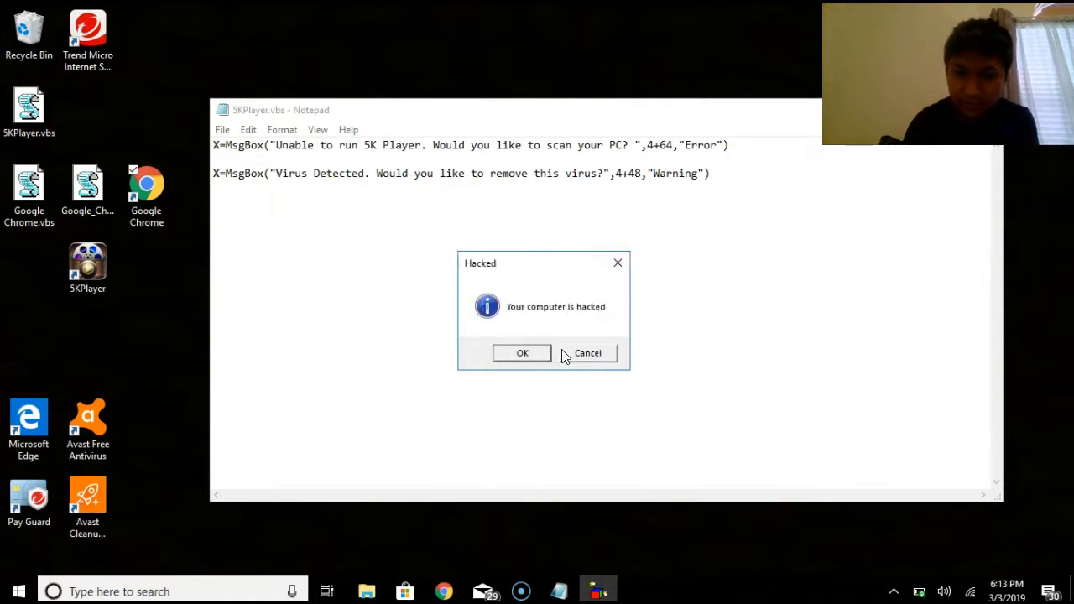
left_click(522, 353)
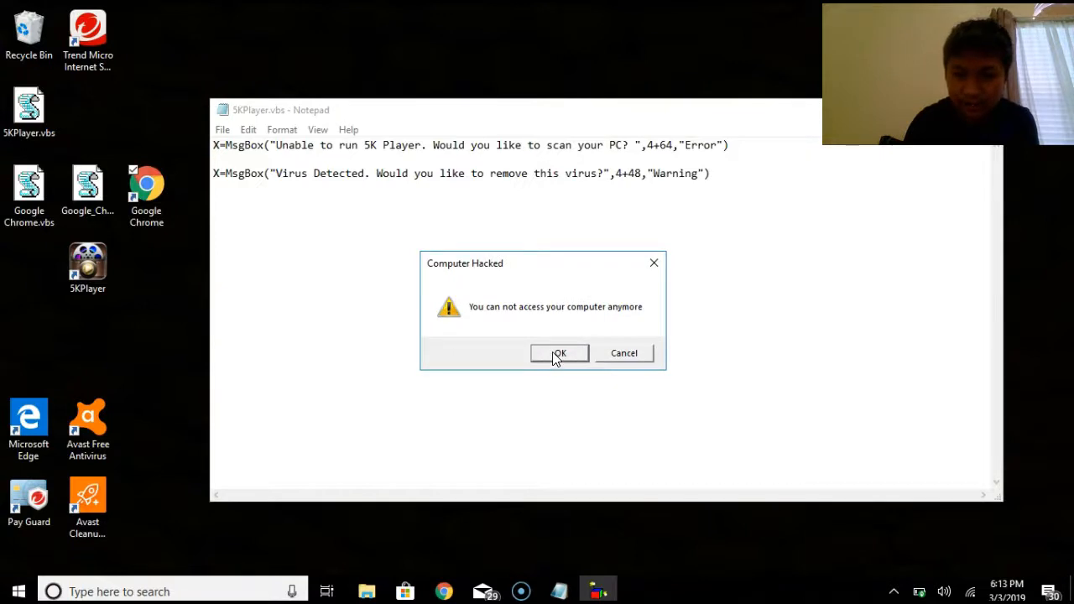
left_click(559, 353)
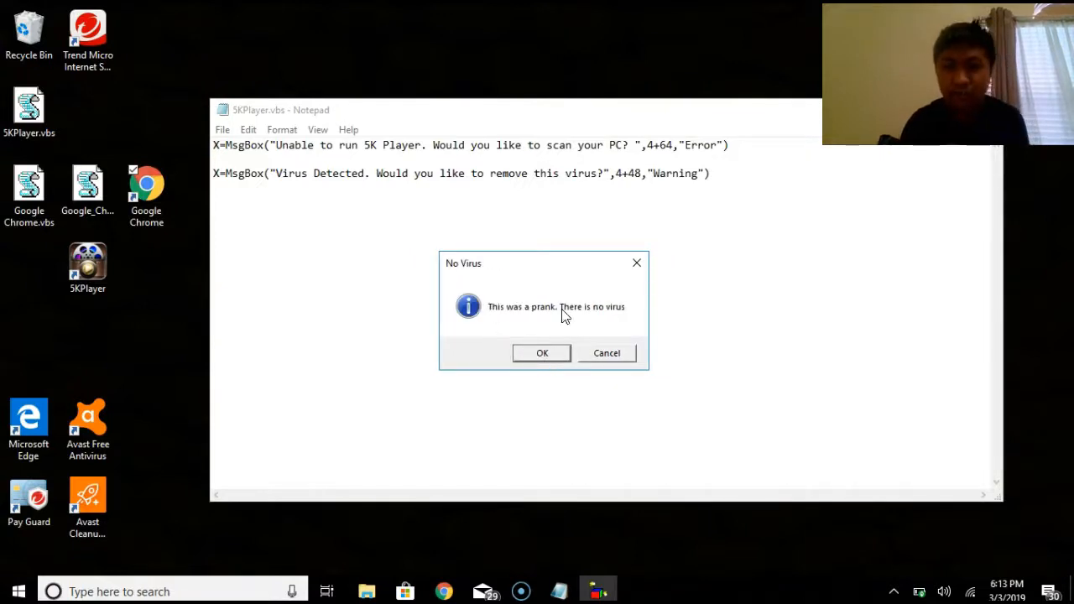
mouse_move(567, 363)
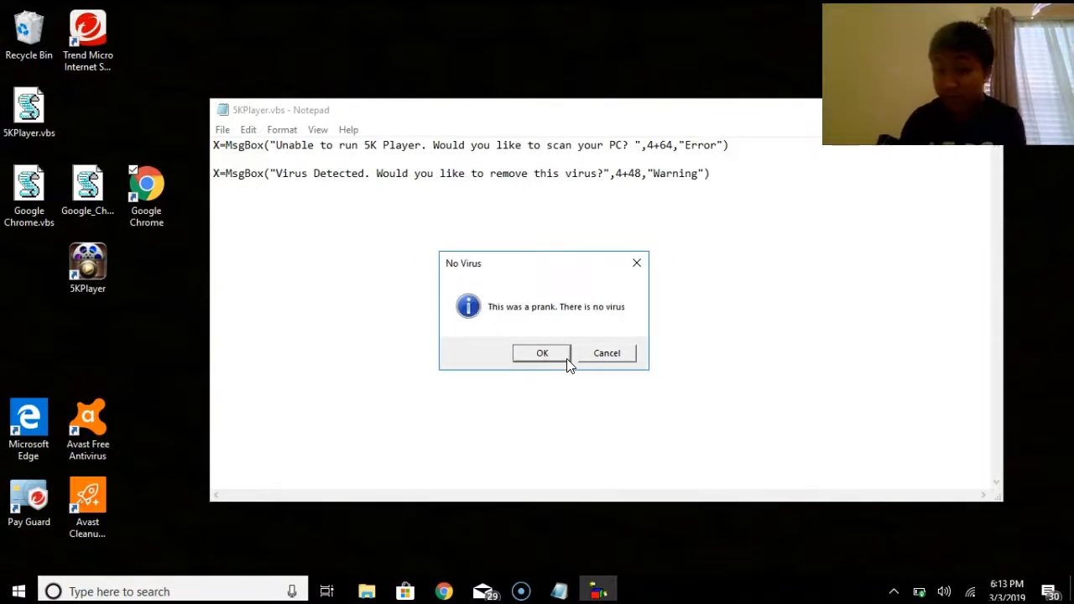
left_click(540, 352)
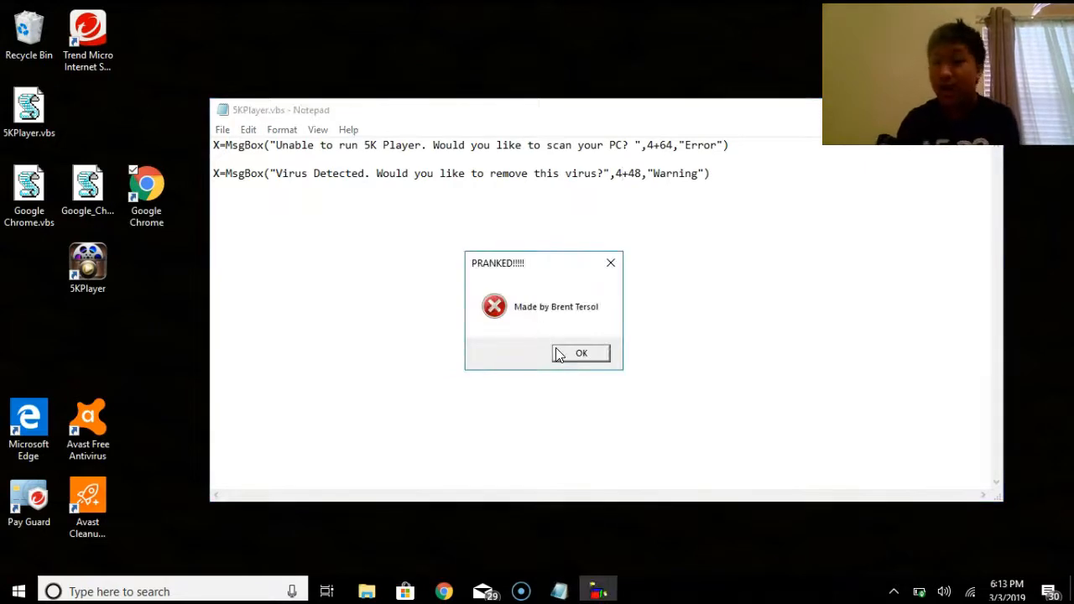
left_click(580, 352)
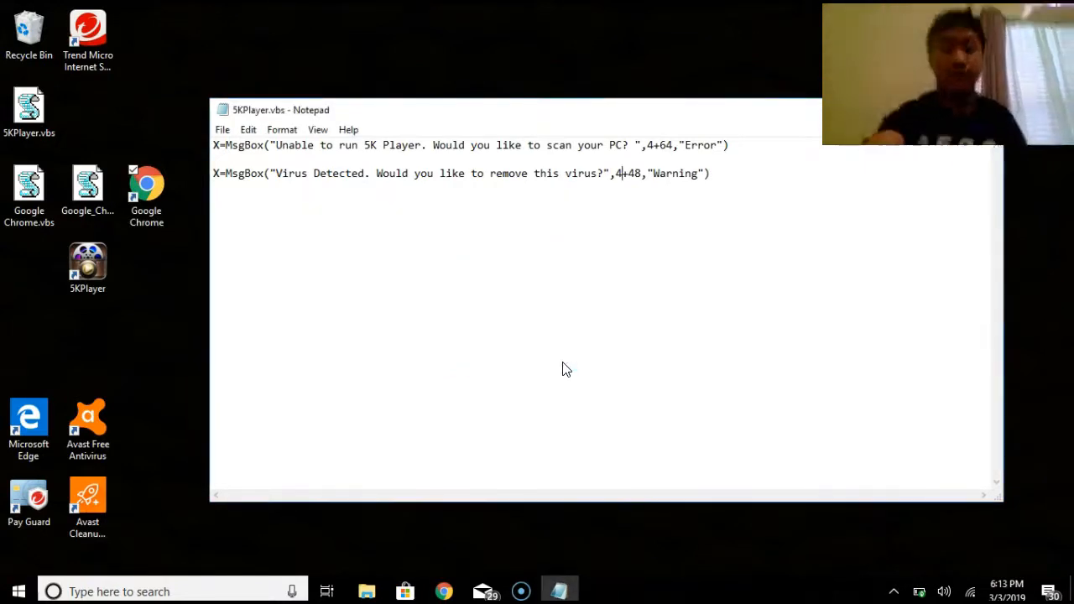